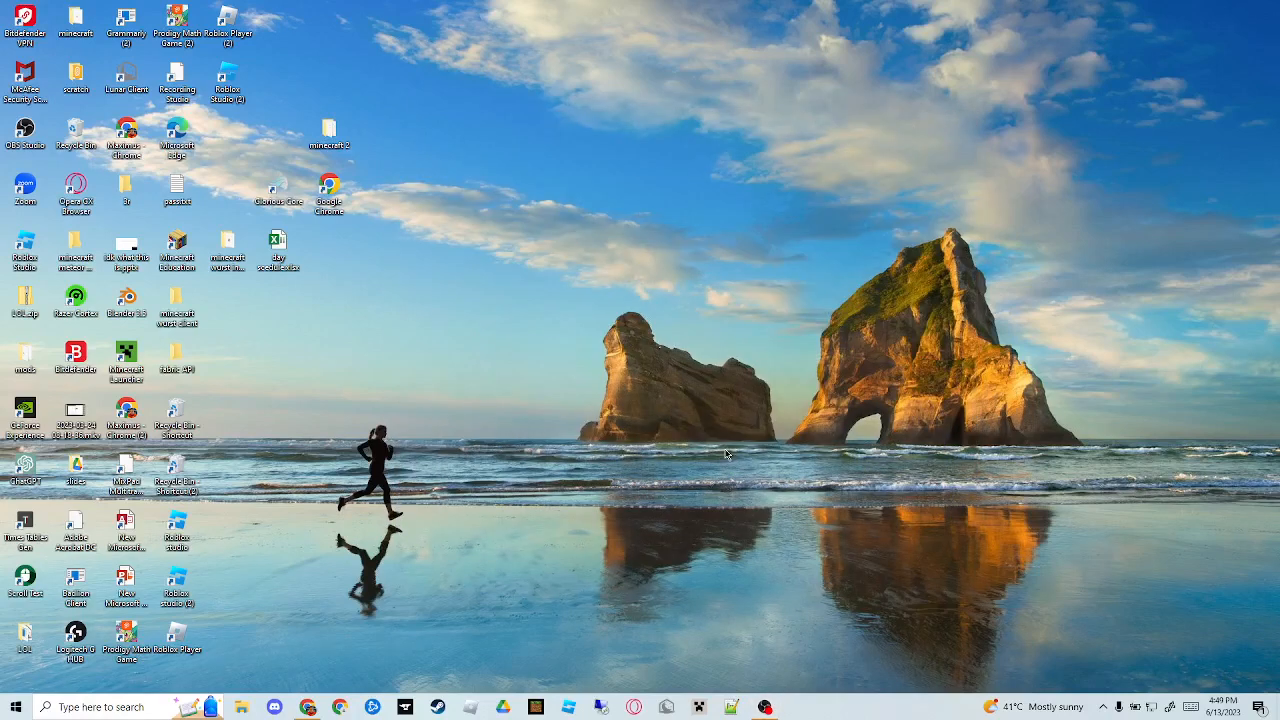
pyautogui.moveTo(782, 510)
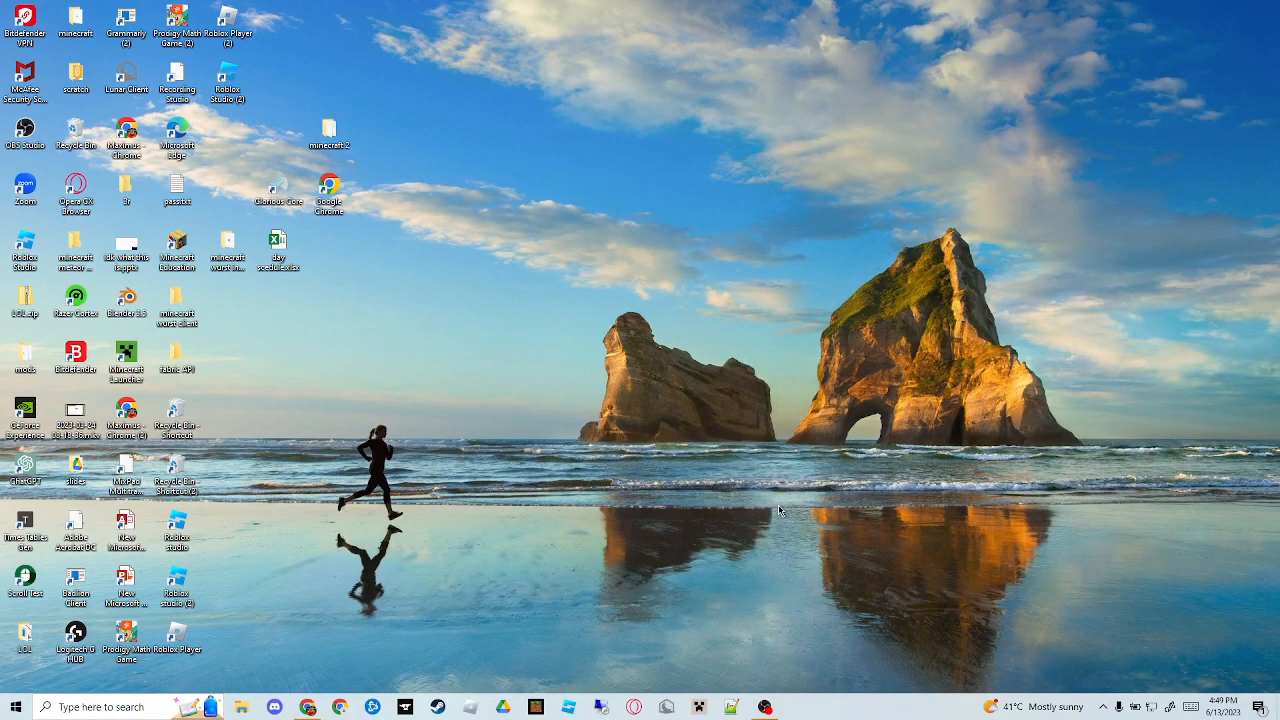
pyautogui.moveTo(448, 502)
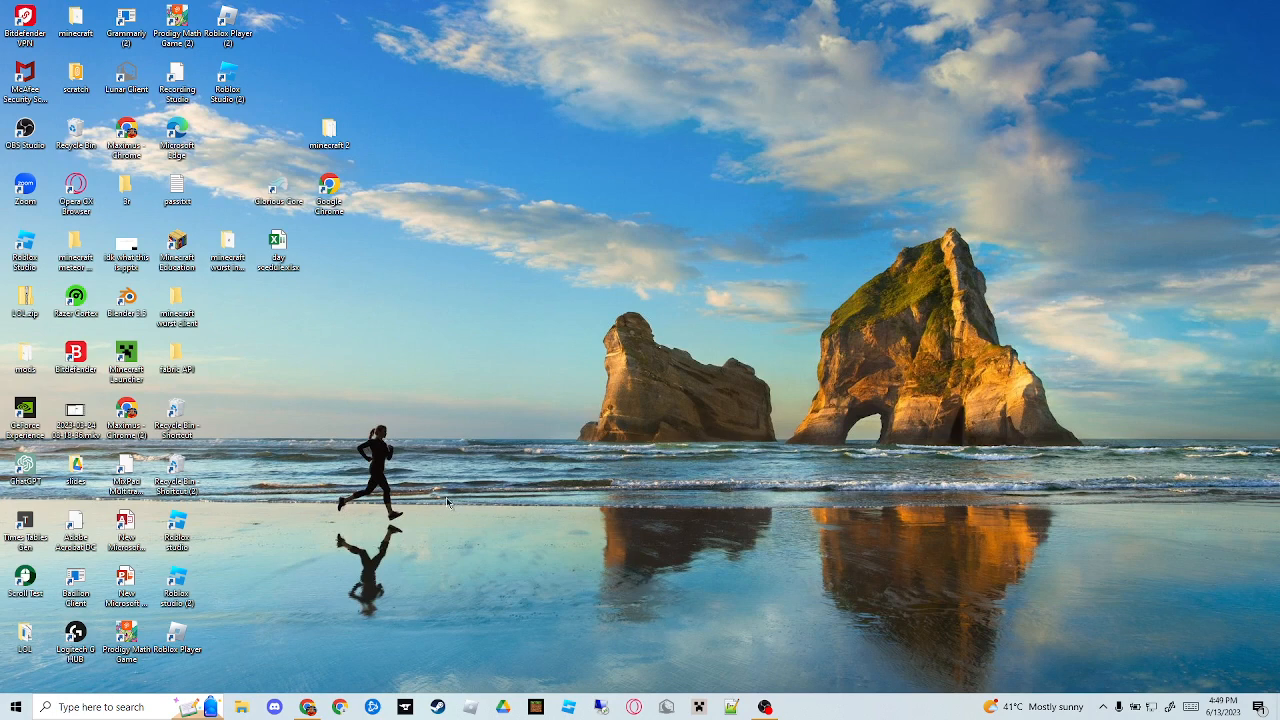
pyautogui.moveTo(418, 477)
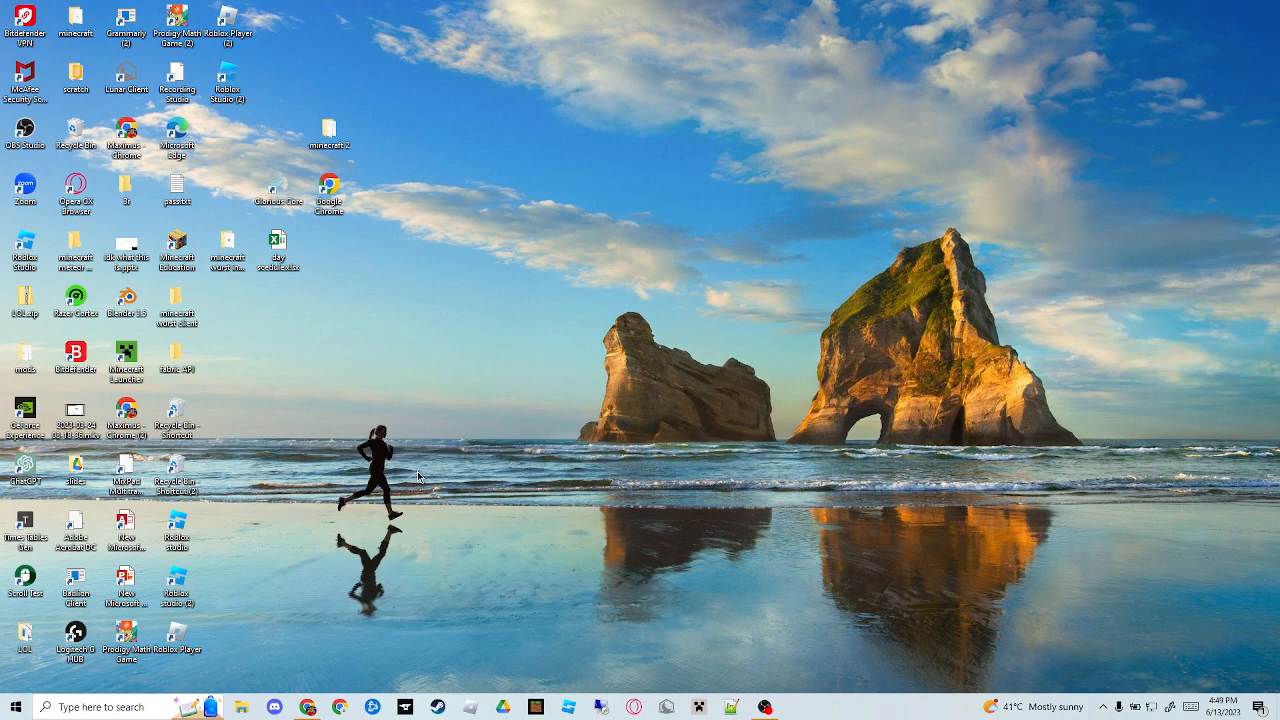
pyautogui.moveTo(390, 527)
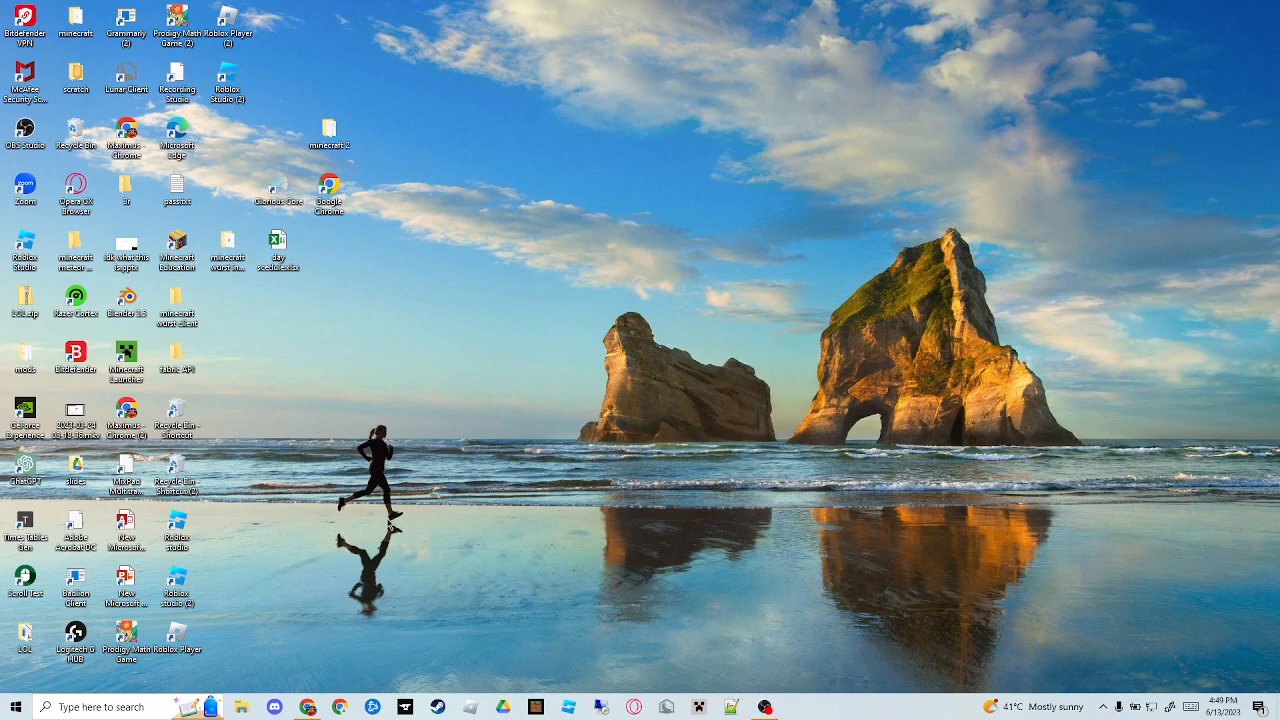
pyautogui.moveTo(390, 600)
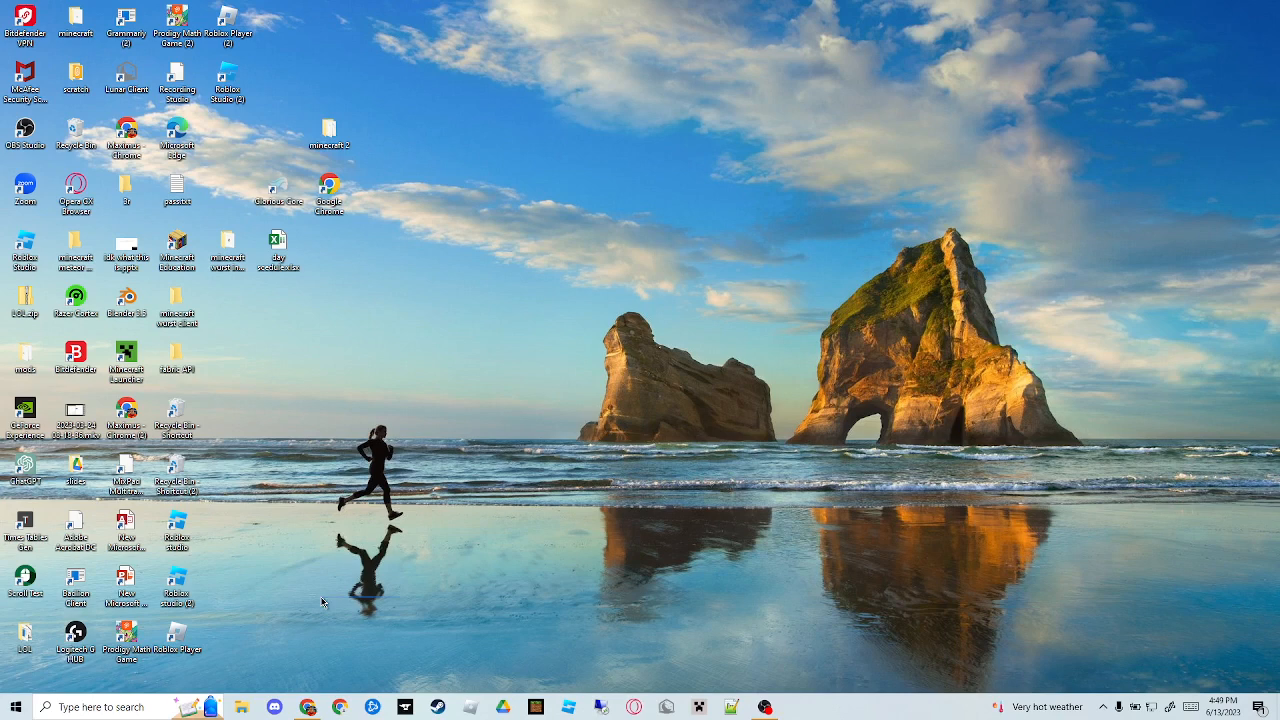
pyautogui.moveTo(315, 608)
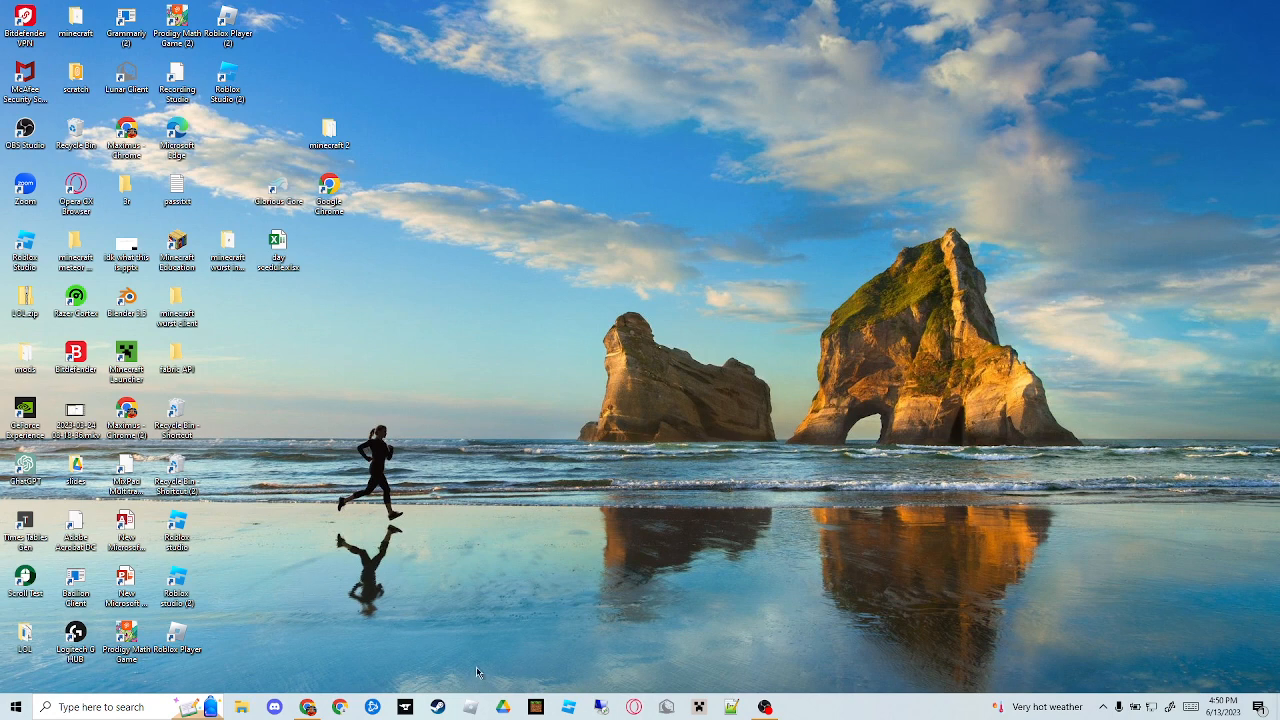
pyautogui.moveTo(481, 681)
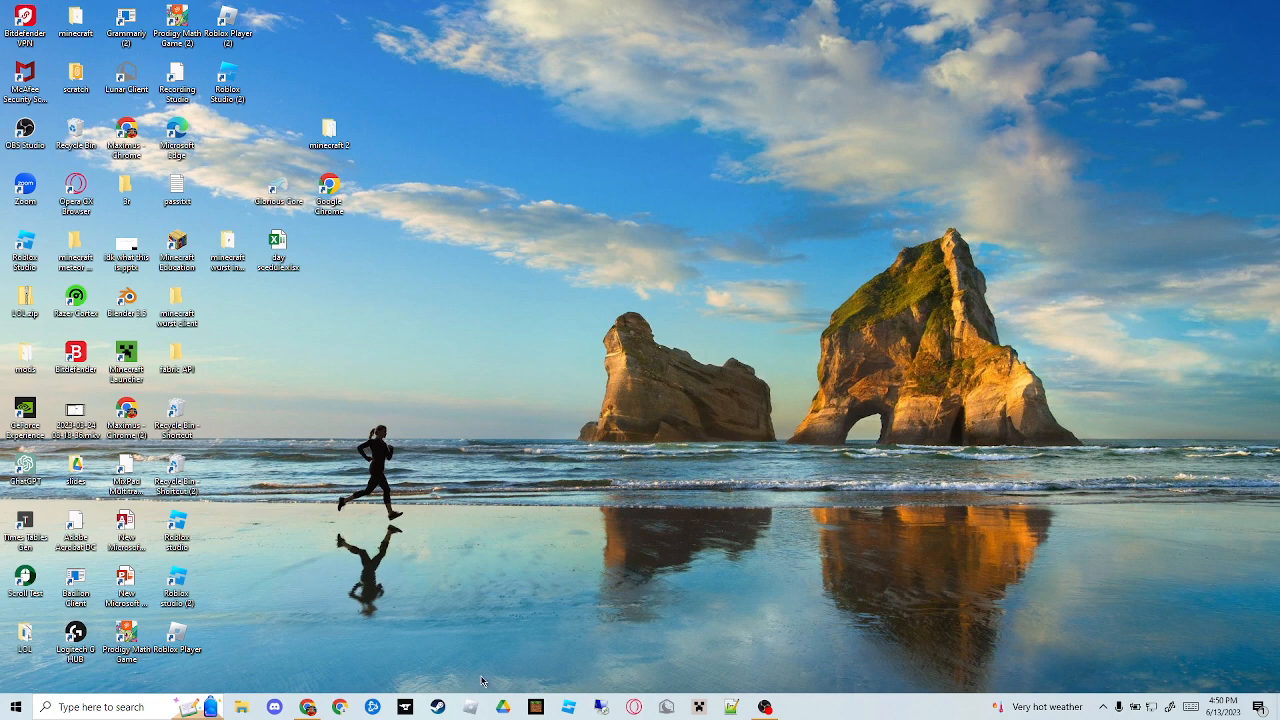
pyautogui.moveTo(483, 682)
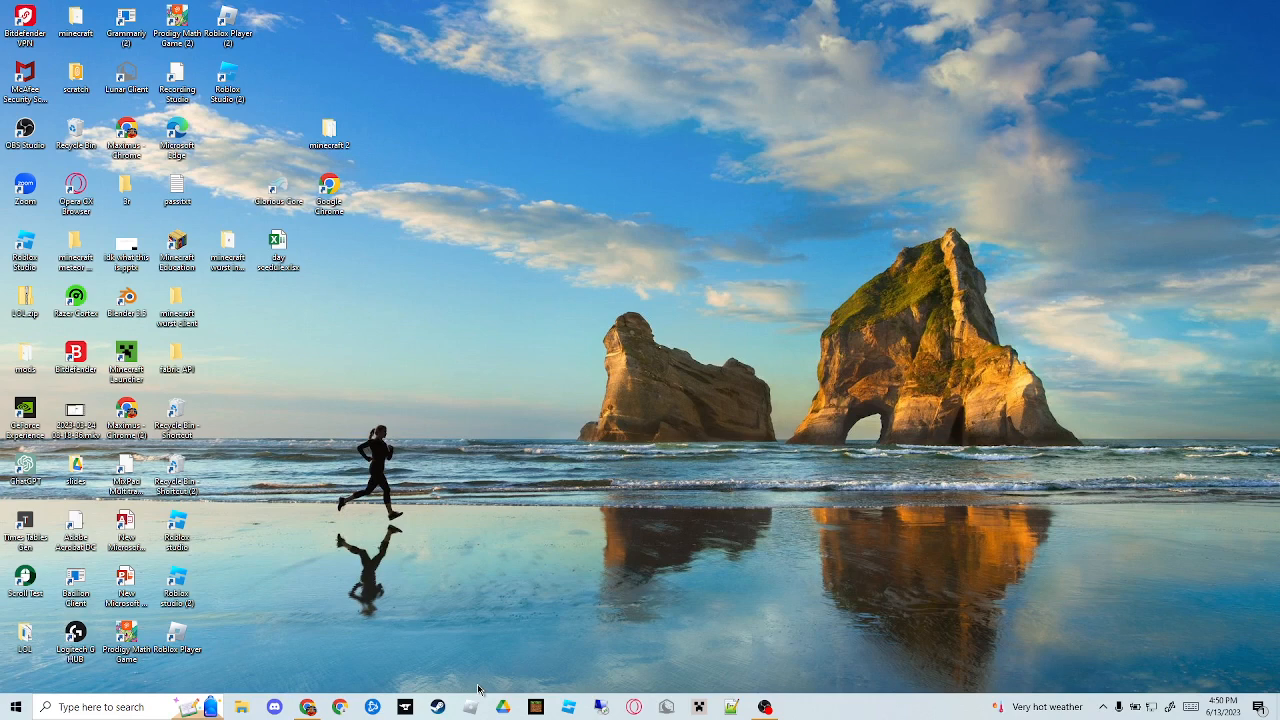
pyautogui.moveTo(590, 649)
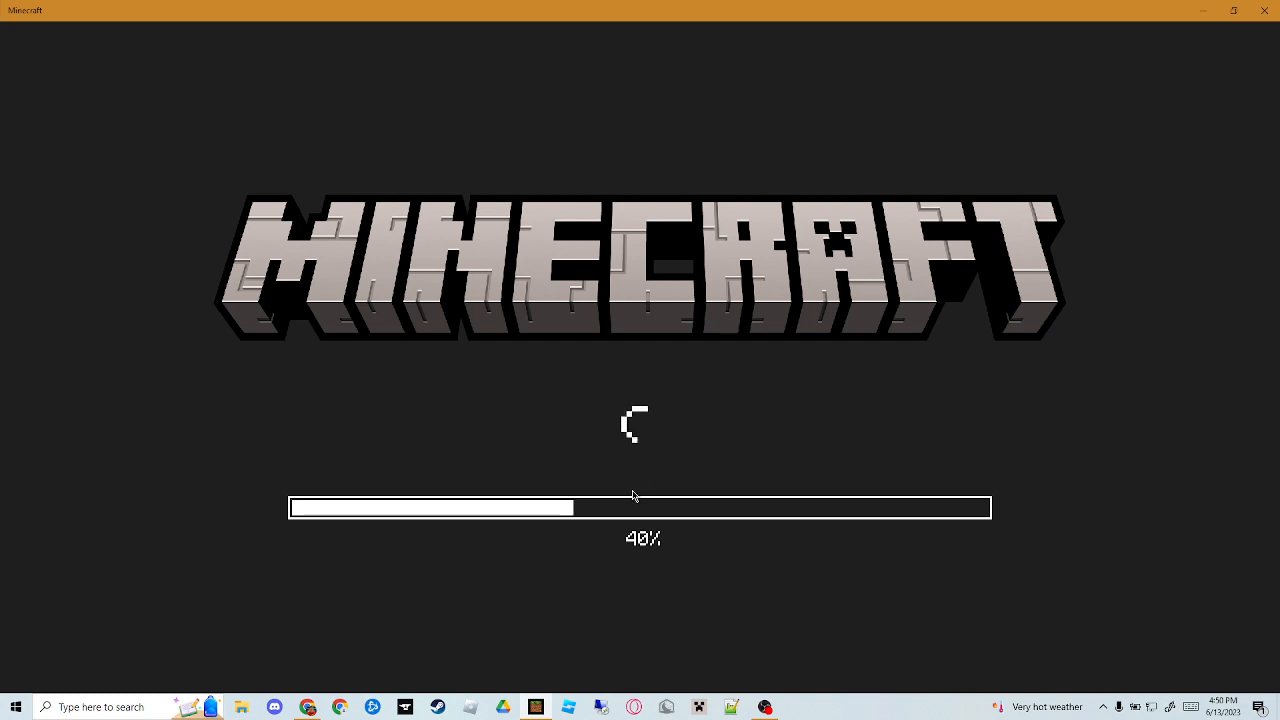
pyautogui.moveTo(988, 631)
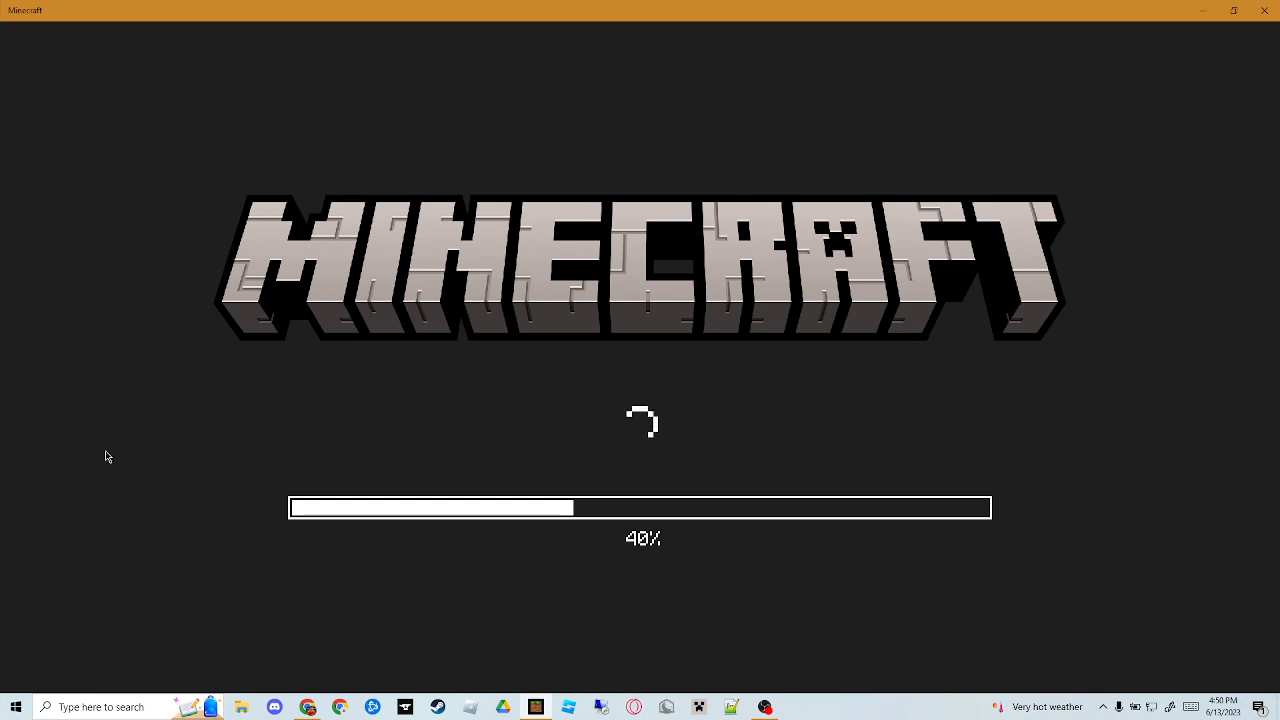
pyautogui.moveTo(727, 654)
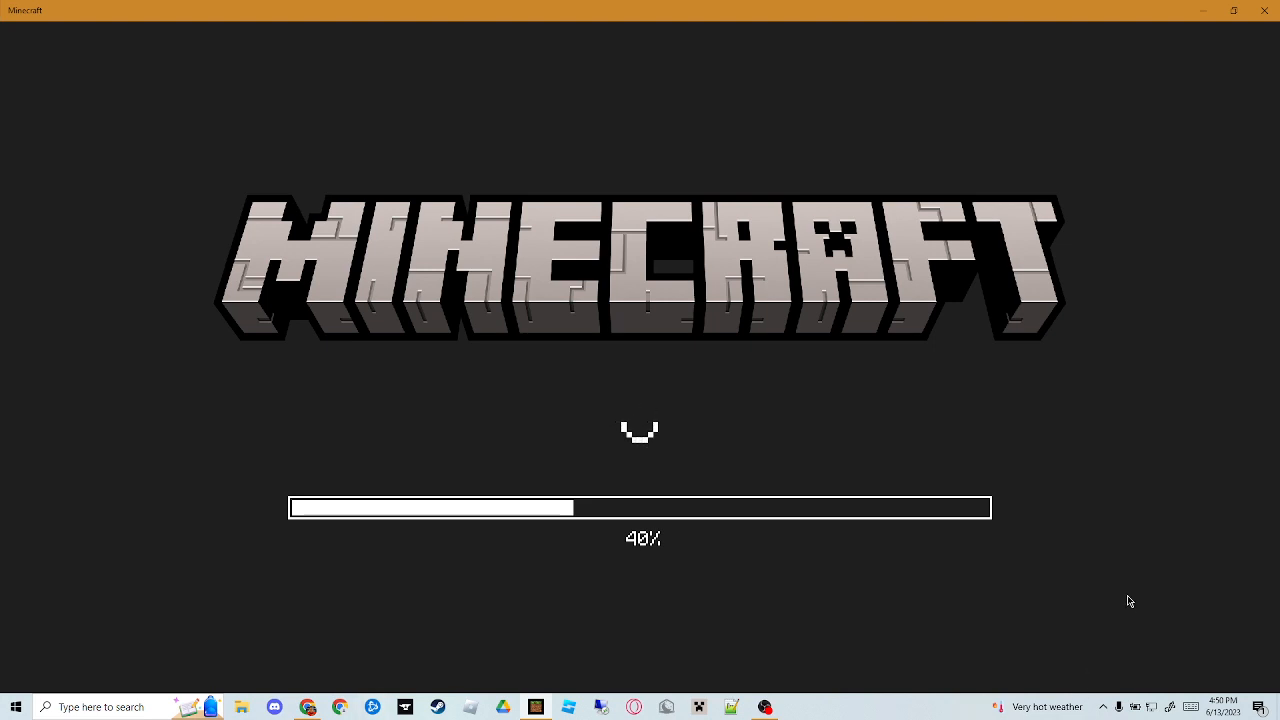
pyautogui.moveTo(1095, 542)
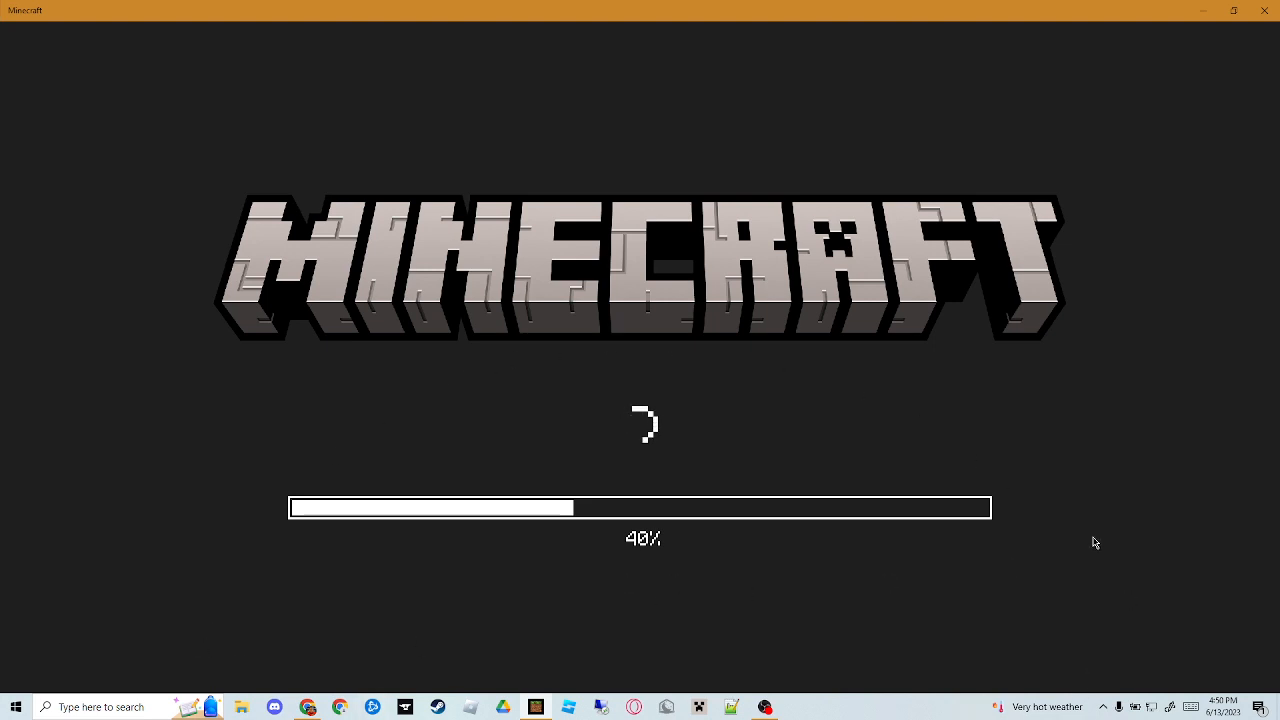
pyautogui.moveTo(727, 527)
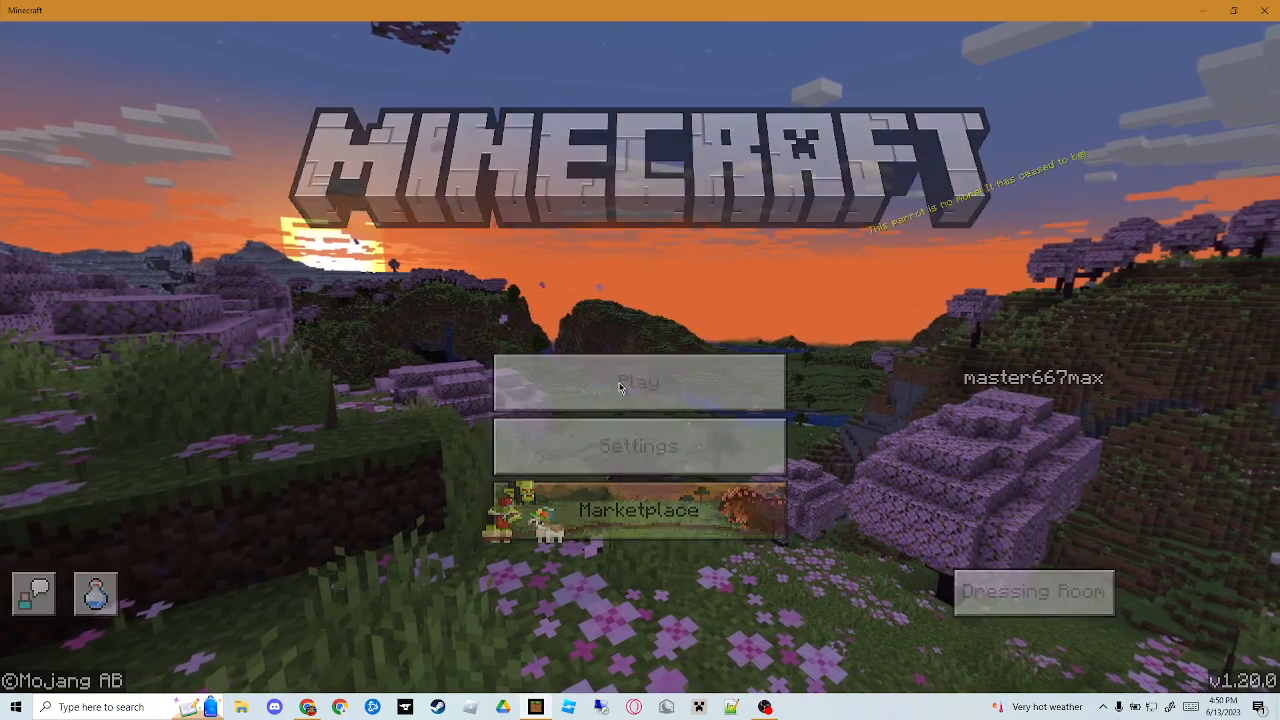
# Create a new world, choose its difficulty, and switch the Cheats toggle on
pyautogui.click(638, 382)
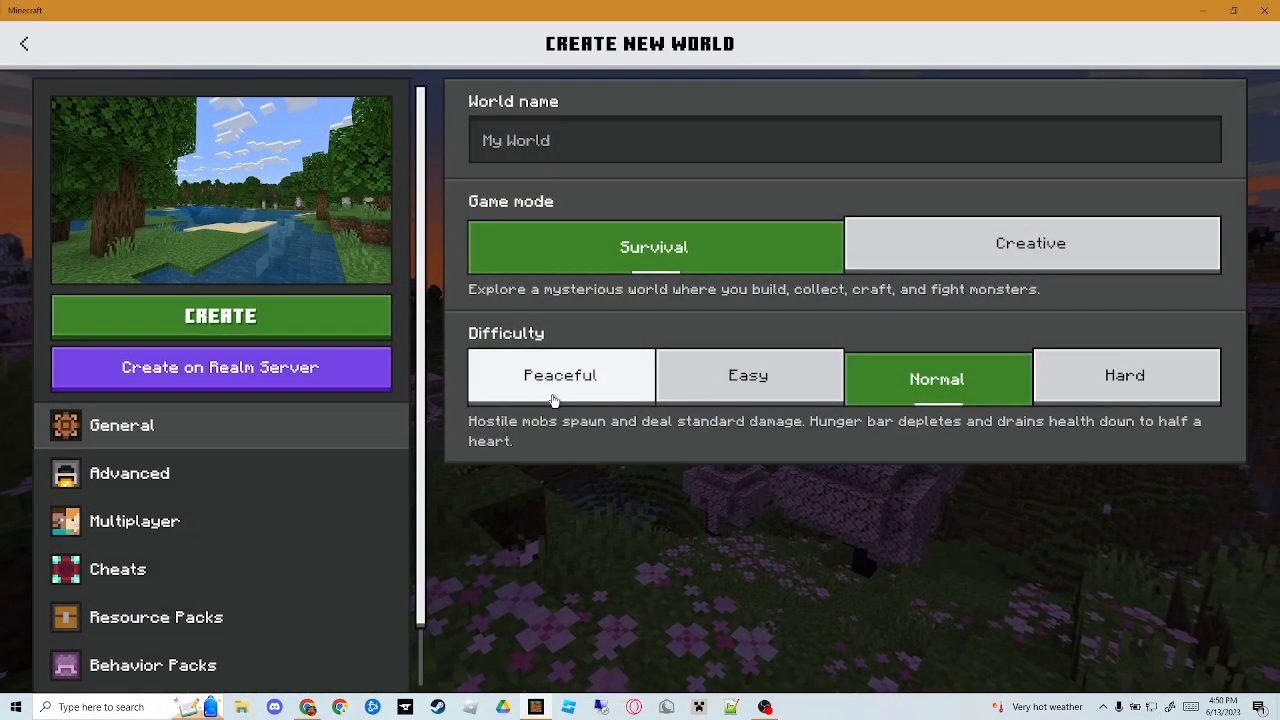
pyautogui.click(560, 375)
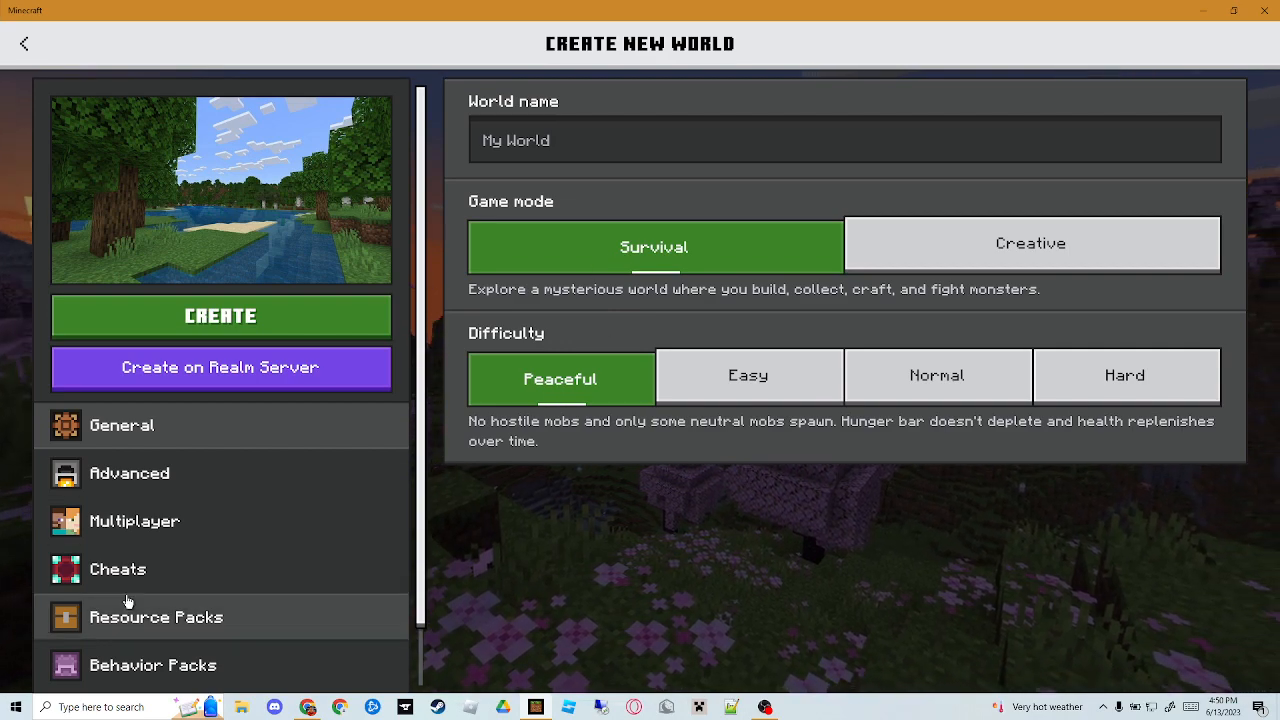
pyautogui.click(117, 569)
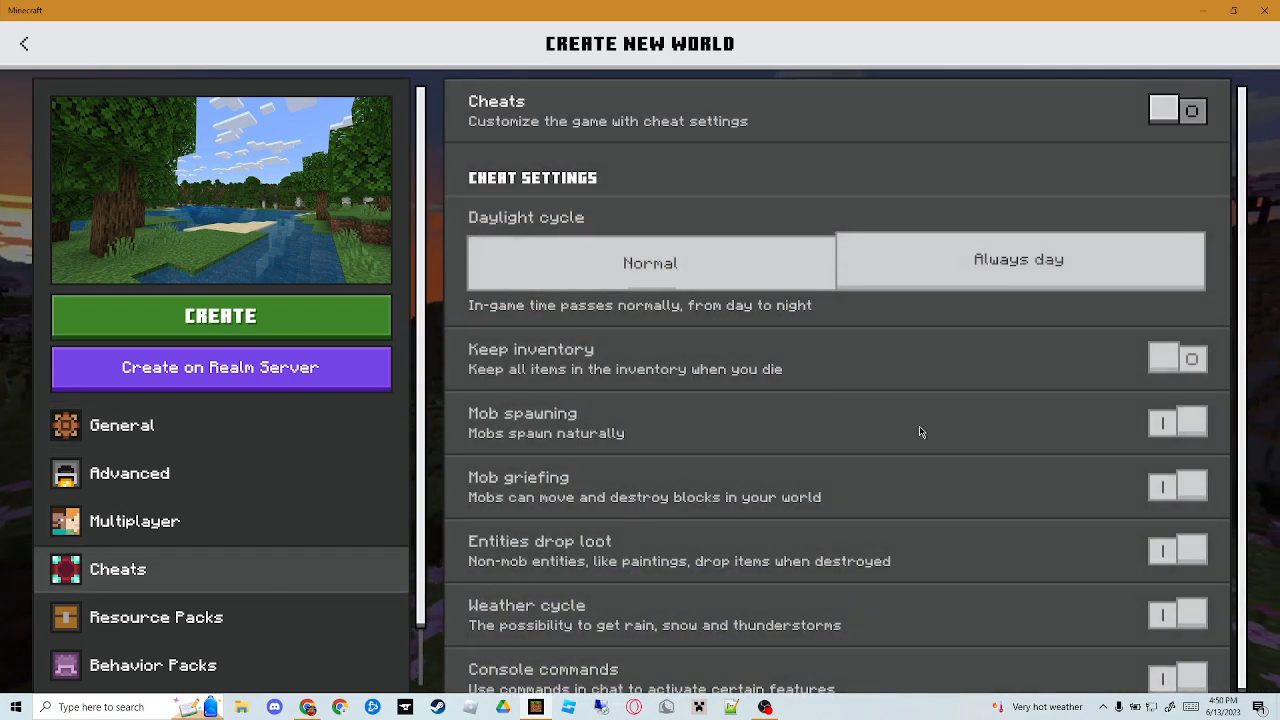
pyautogui.click(1177, 110)
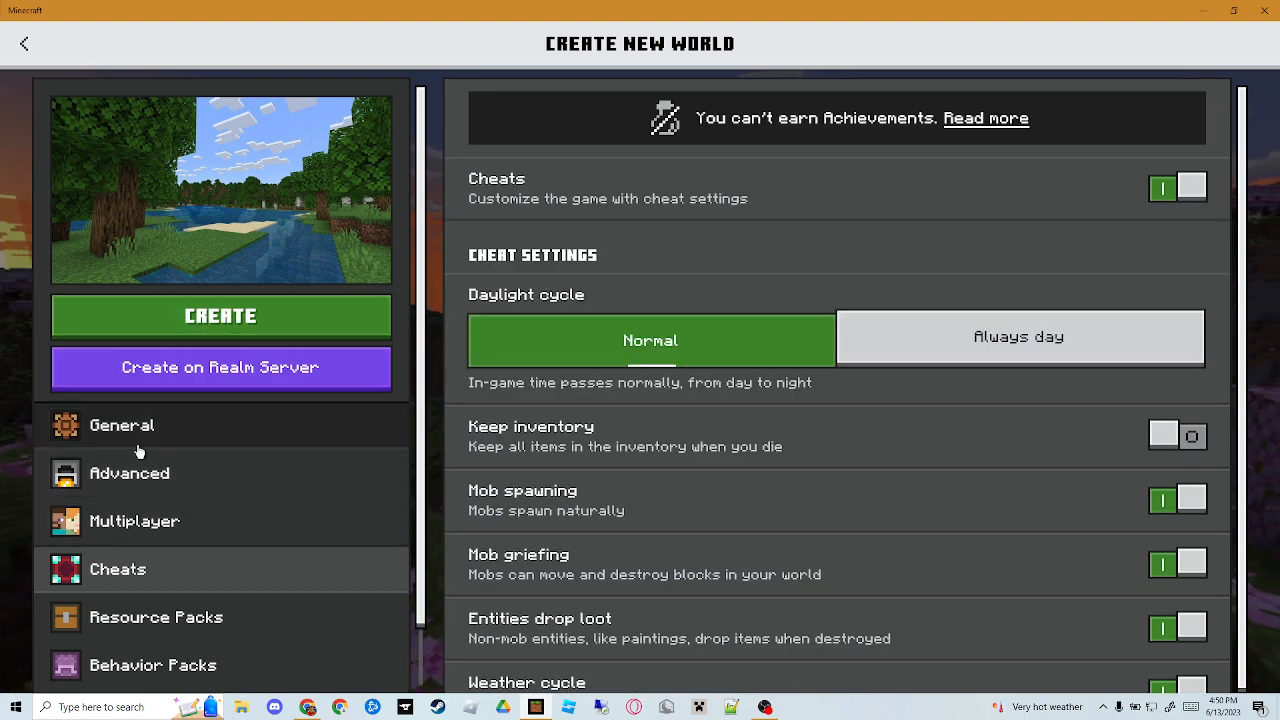
pyautogui.click(121, 425)
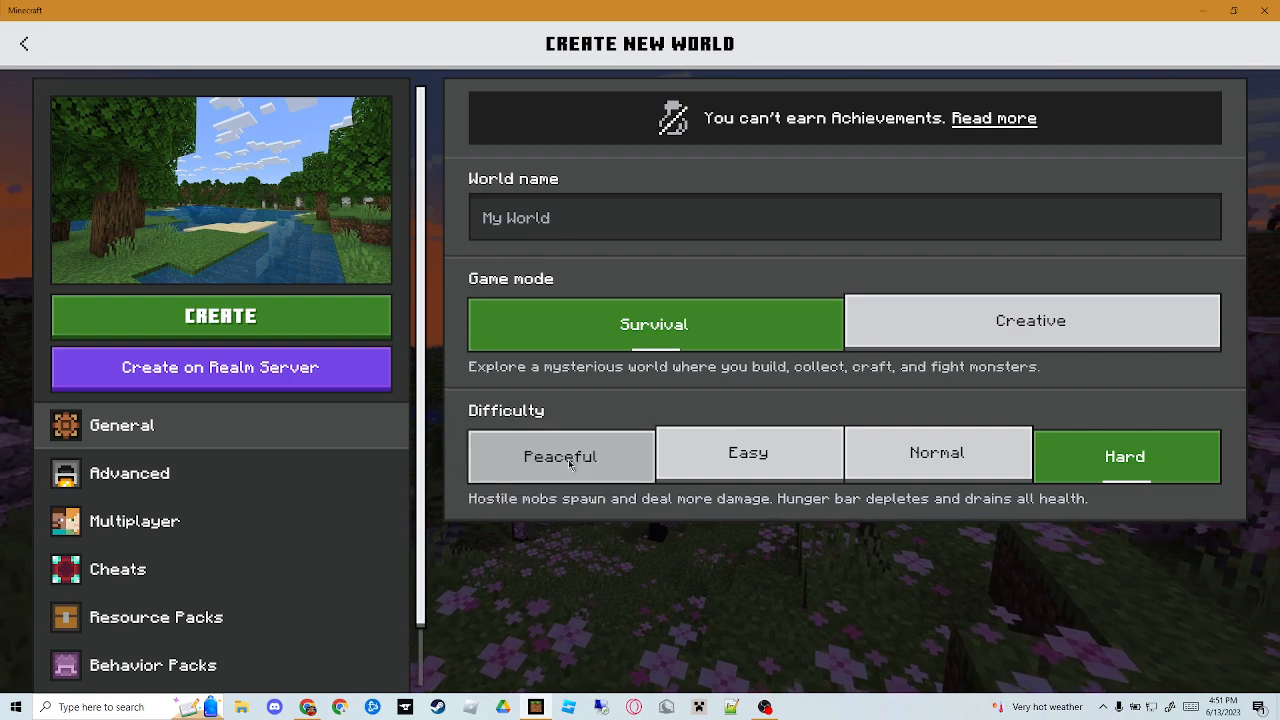
pyautogui.click(220, 316)
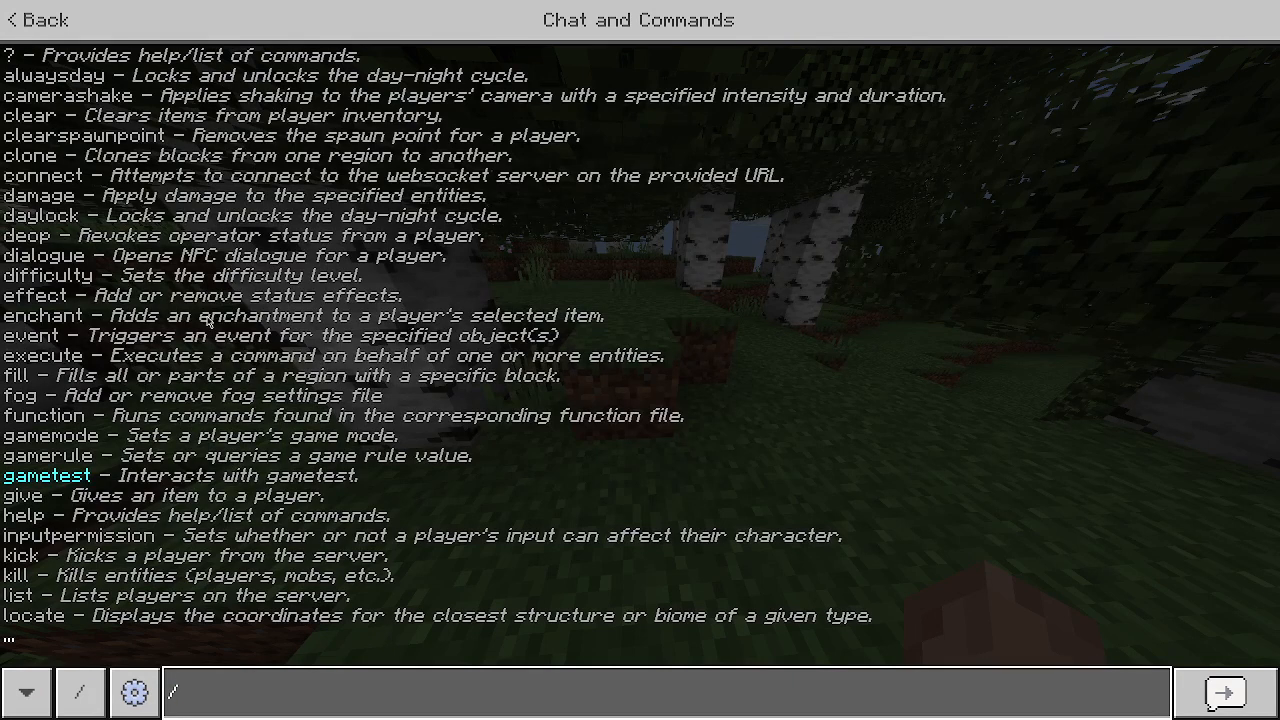
# Type the command /ability @s mayfly into the chat box
pyautogui.write('ab')
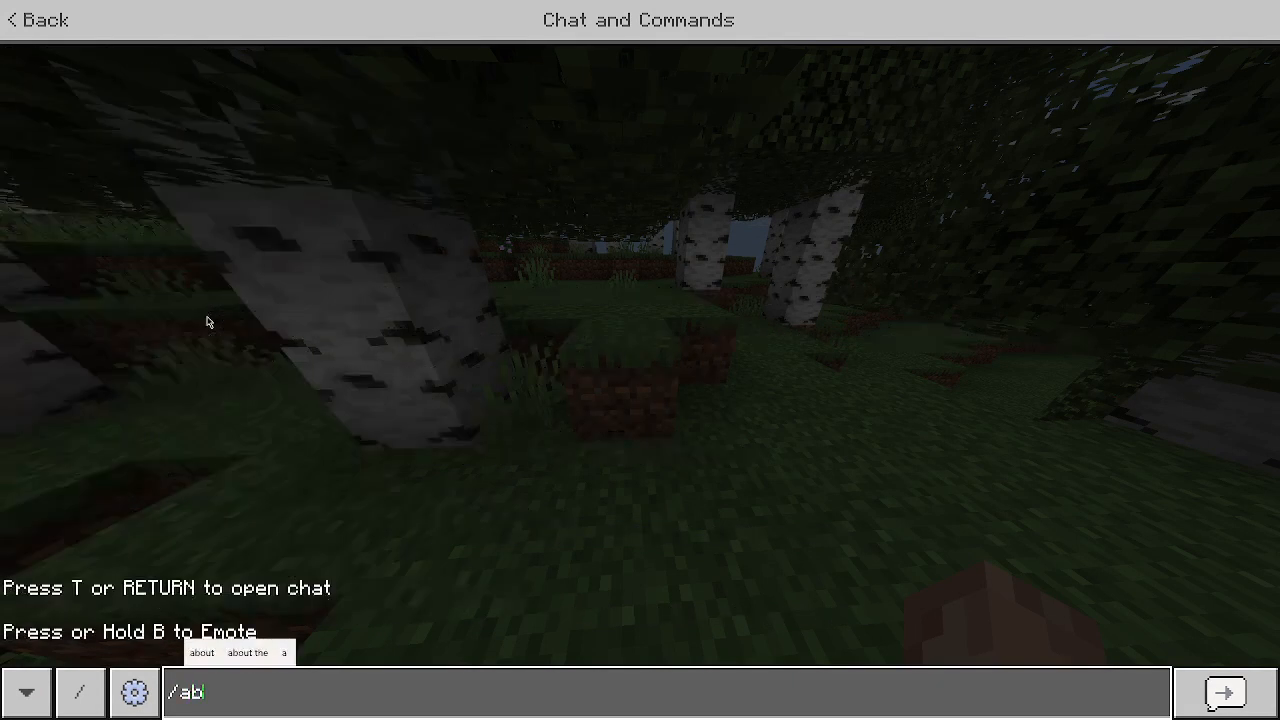
pyautogui.write('ility')
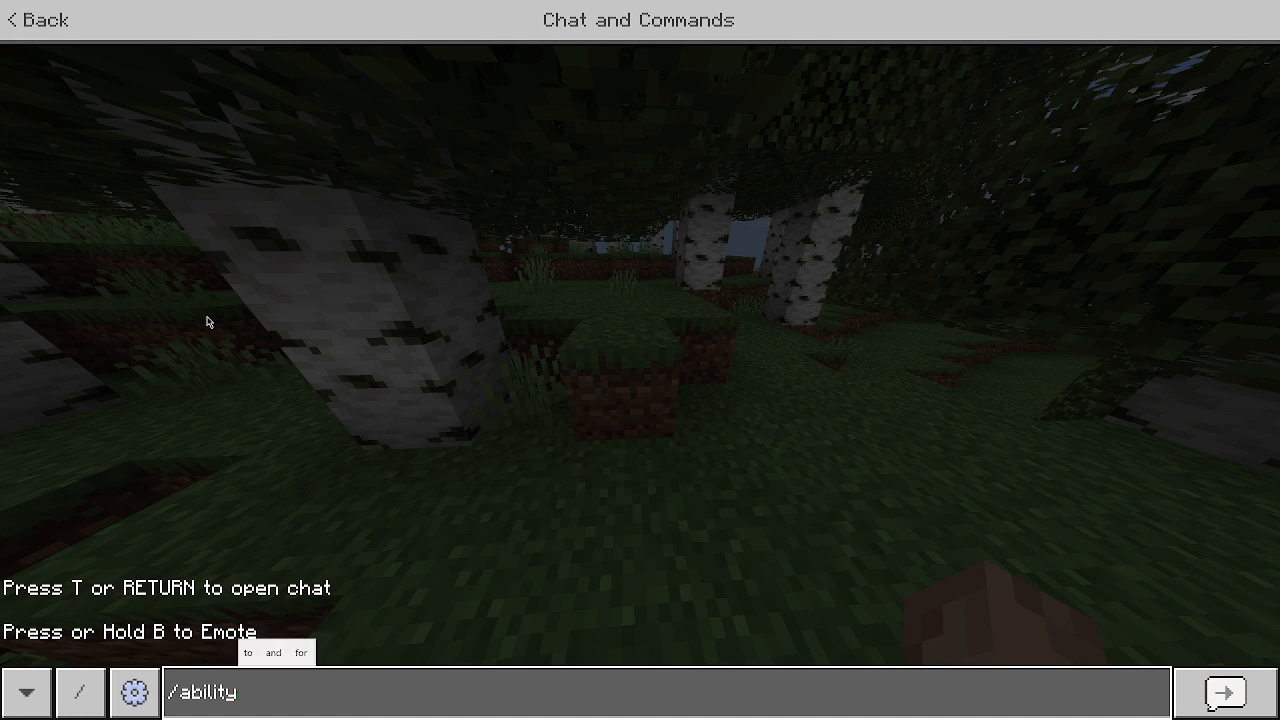
pyautogui.write('@')
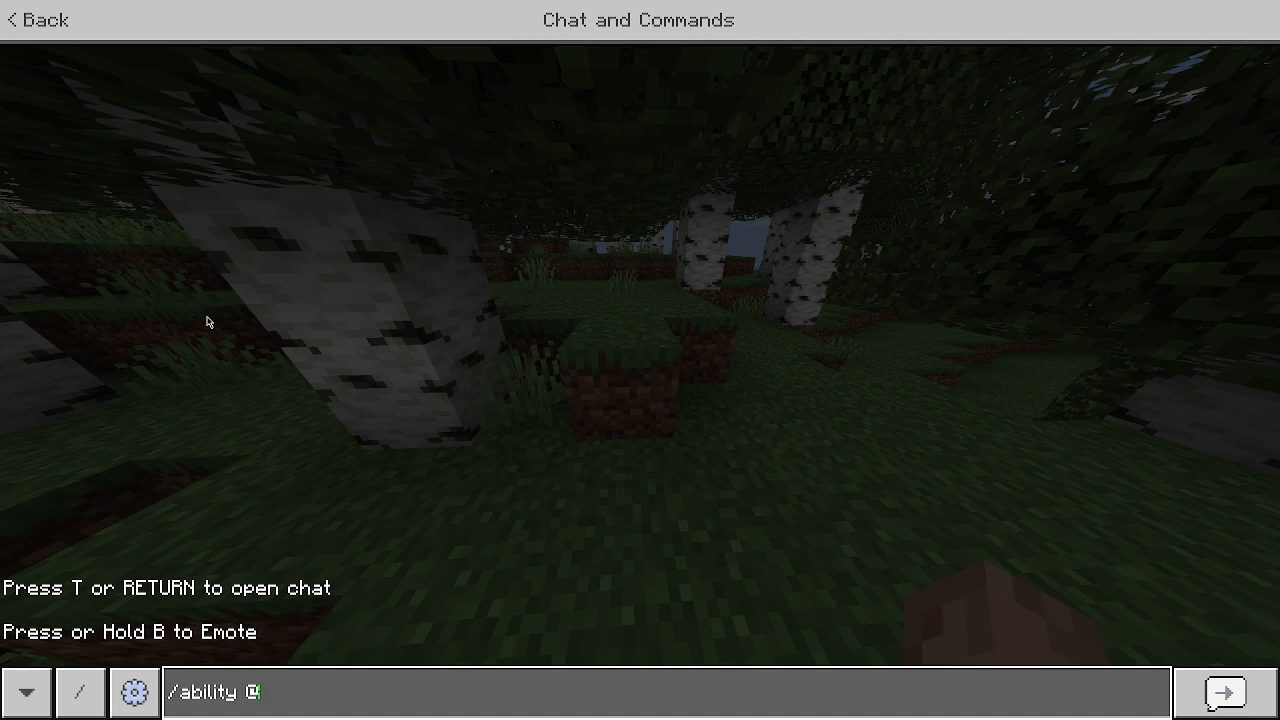
pyautogui.write('s')
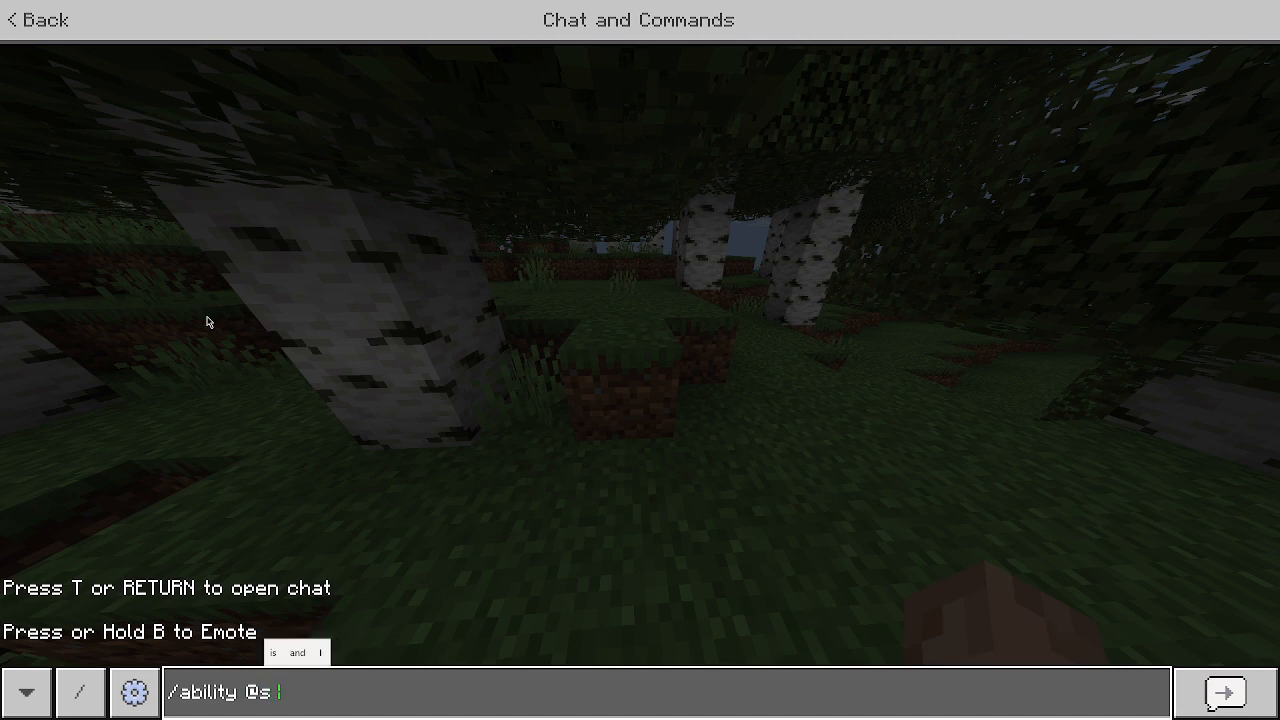
pyautogui.write('may')
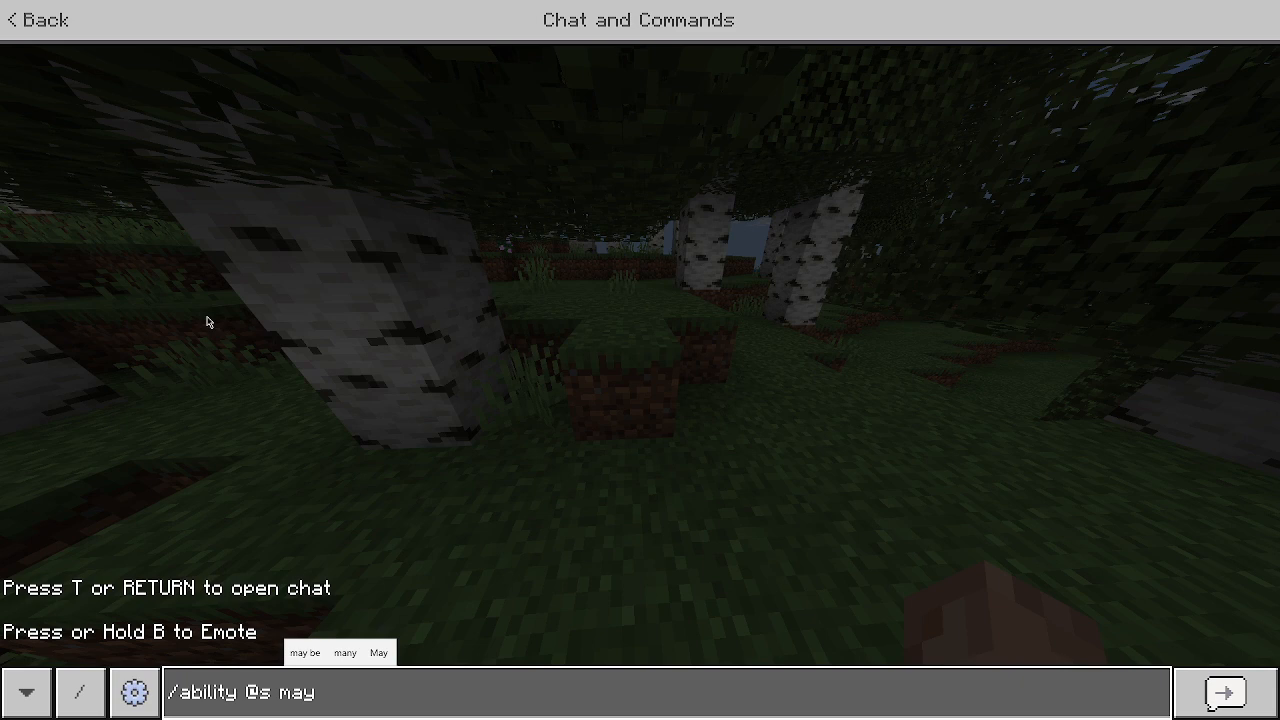
pyautogui.write('f')
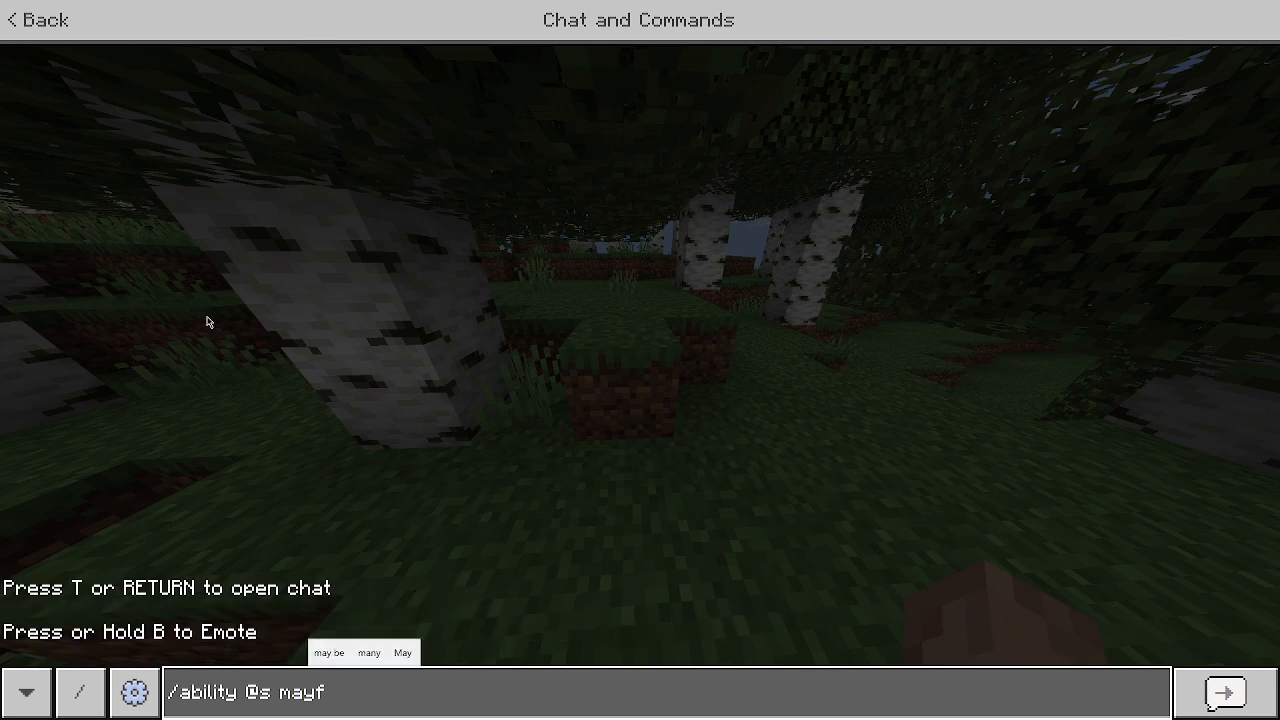
pyautogui.write('ly')
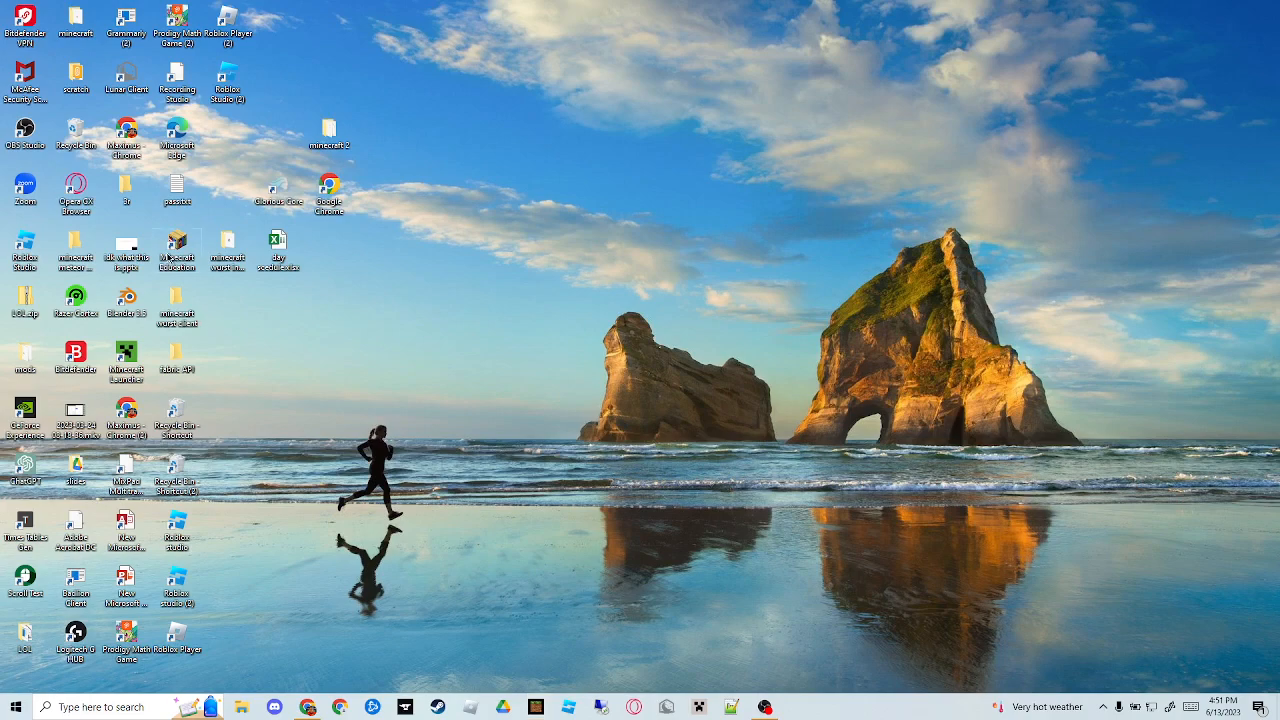
pyautogui.moveTo(700, 527)
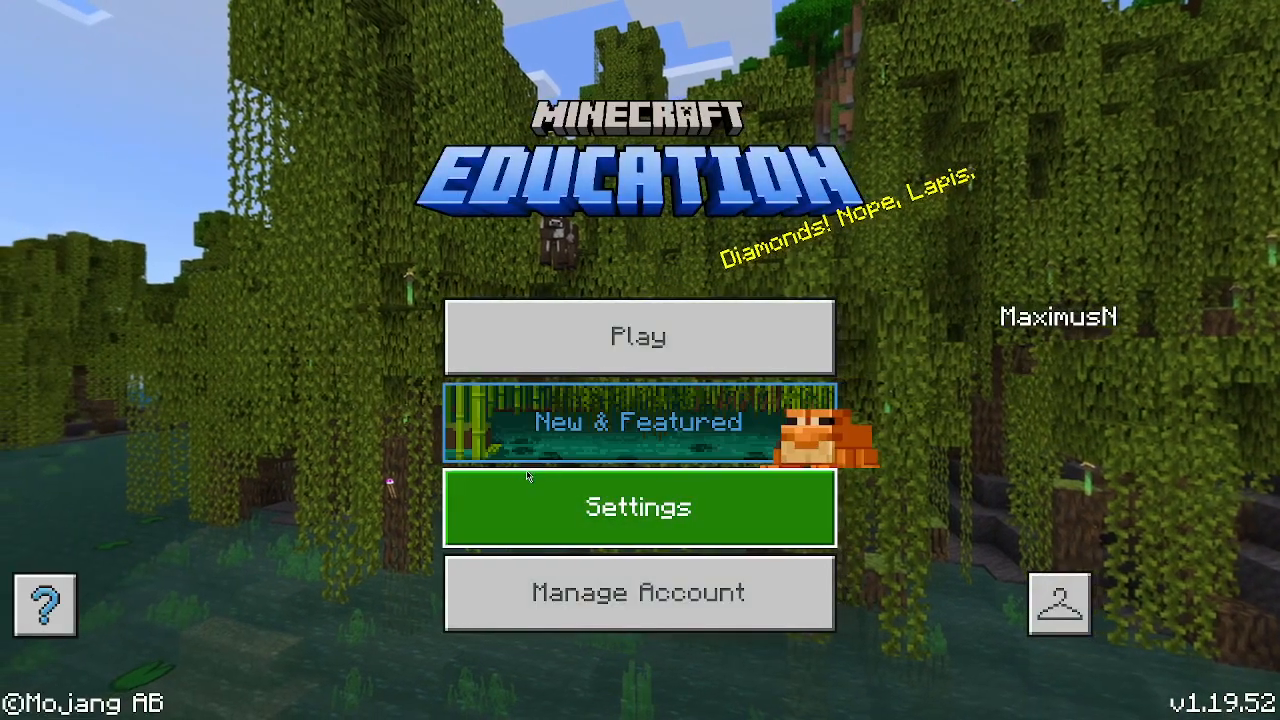
# Create a world with Always Day and Keep Inventory on; daylight, mob spawning, weather off
pyautogui.click(637, 336)
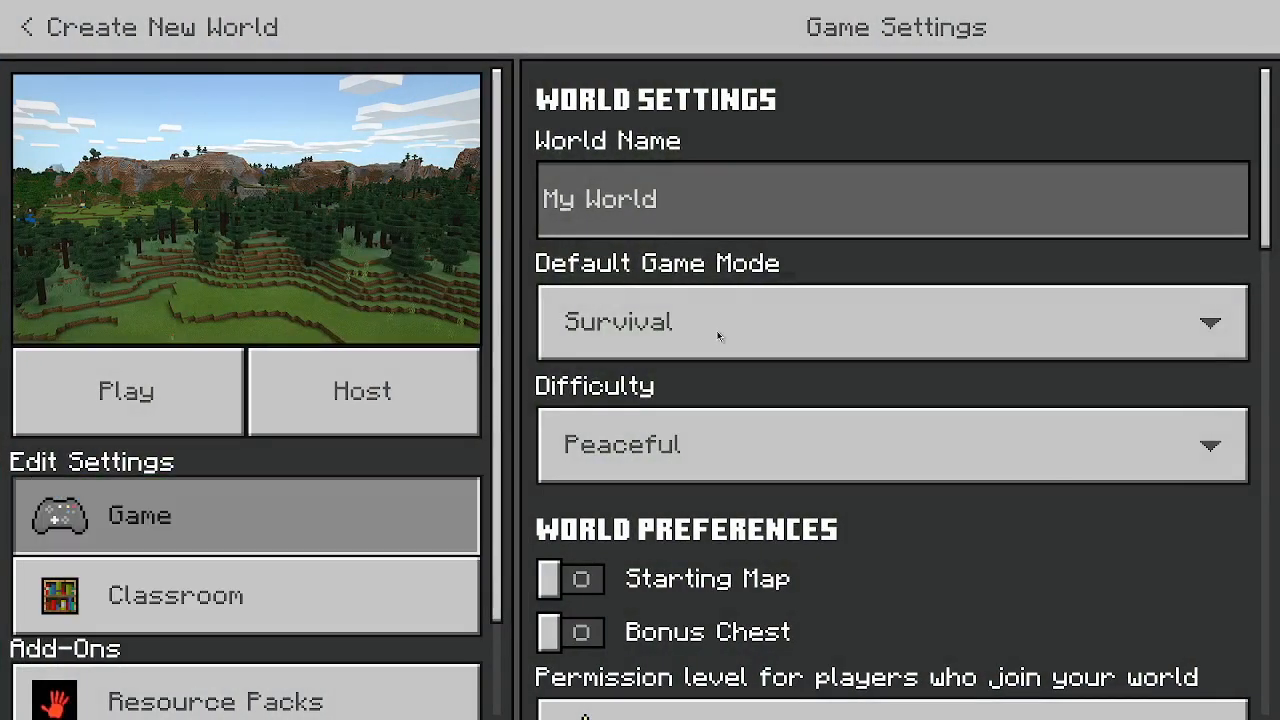
pyautogui.scroll(-3)
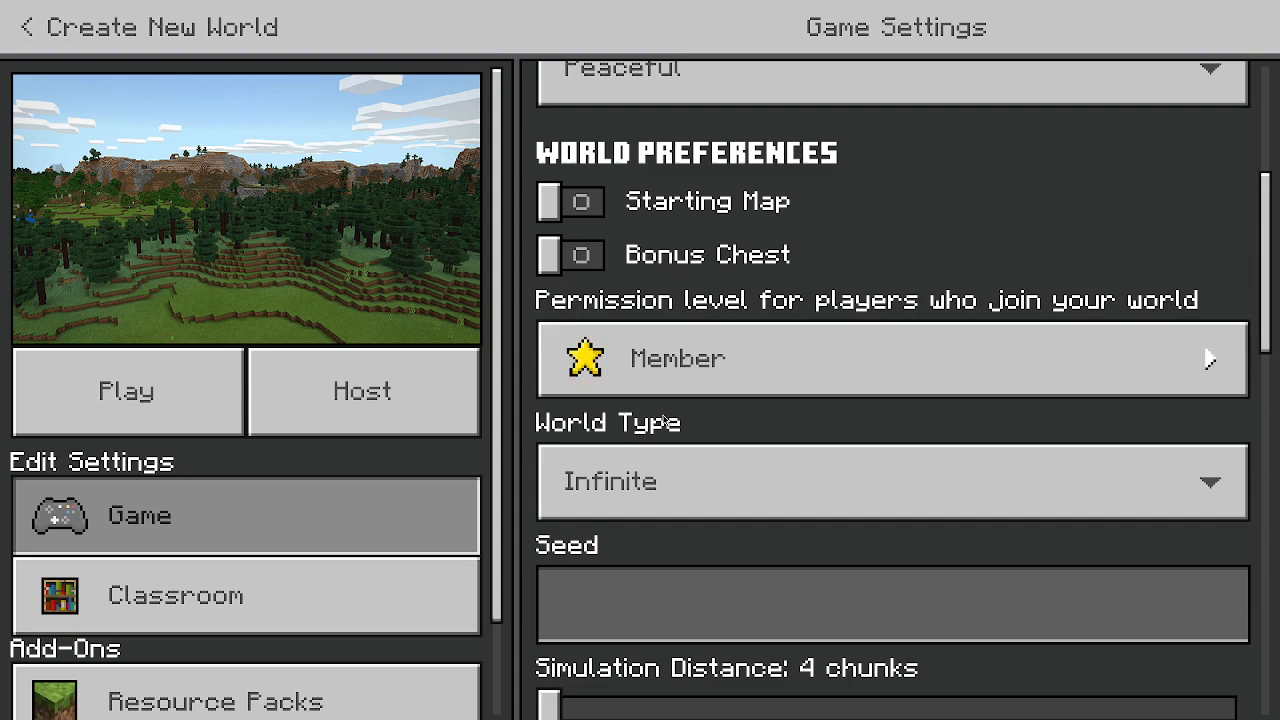
pyautogui.scroll(-3)
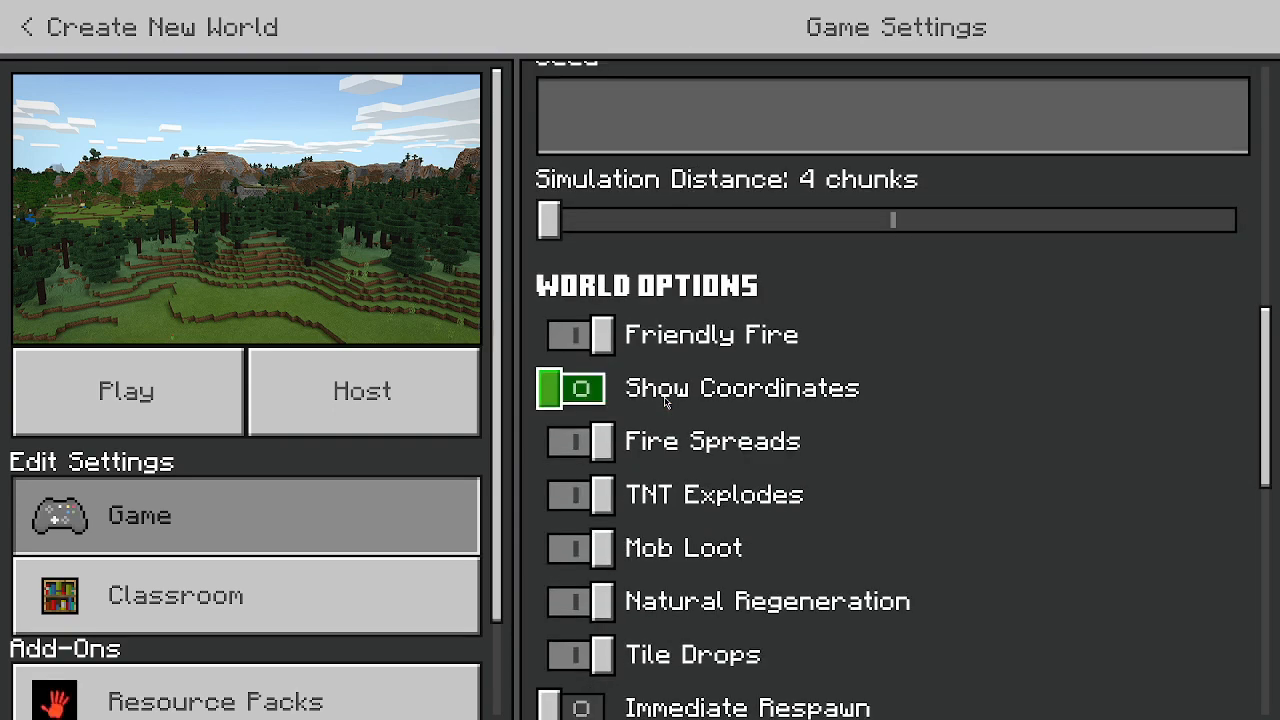
pyautogui.scroll(-3)
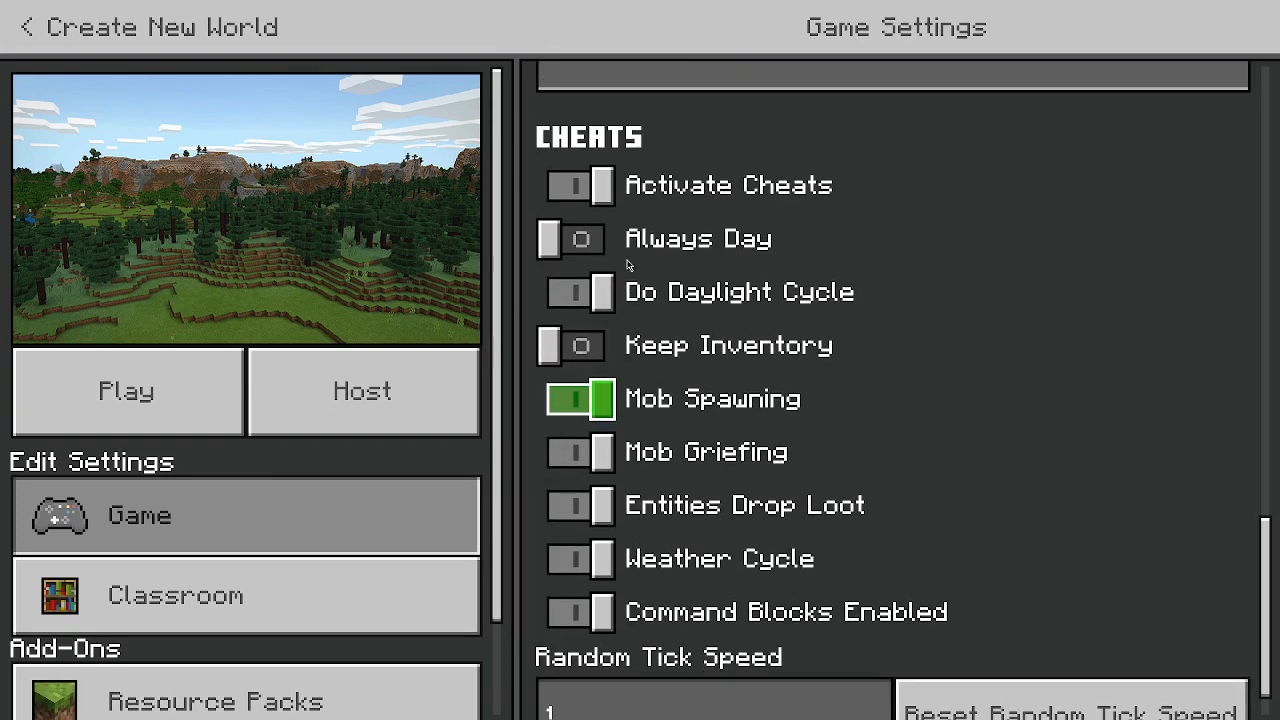
pyautogui.scroll(3)
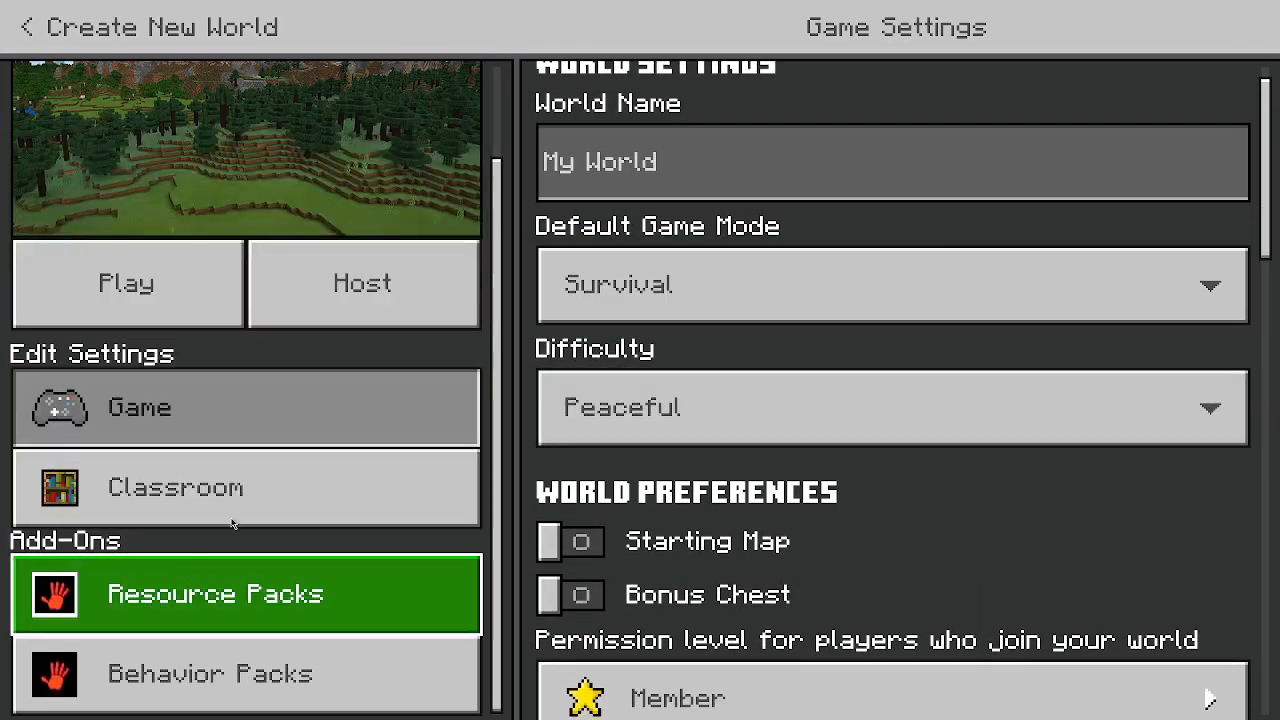
pyautogui.scroll(-3)
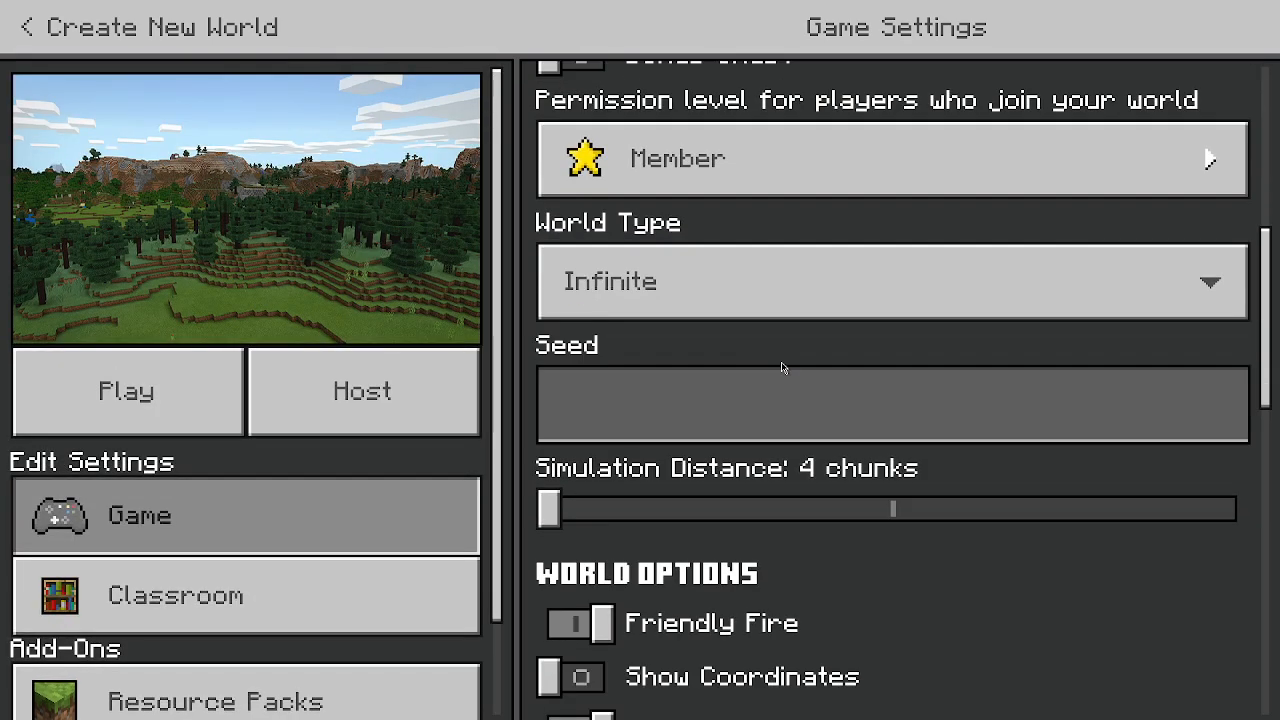
pyautogui.scroll(-3)
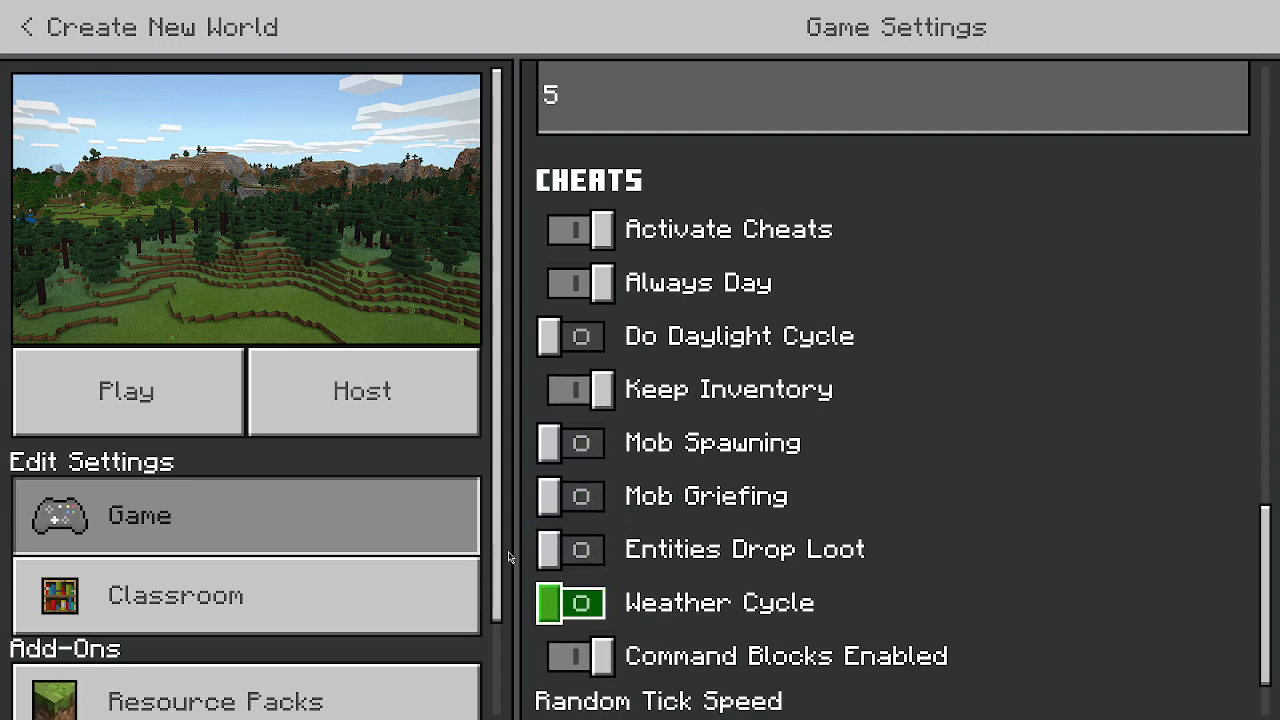
pyautogui.click(127, 390)
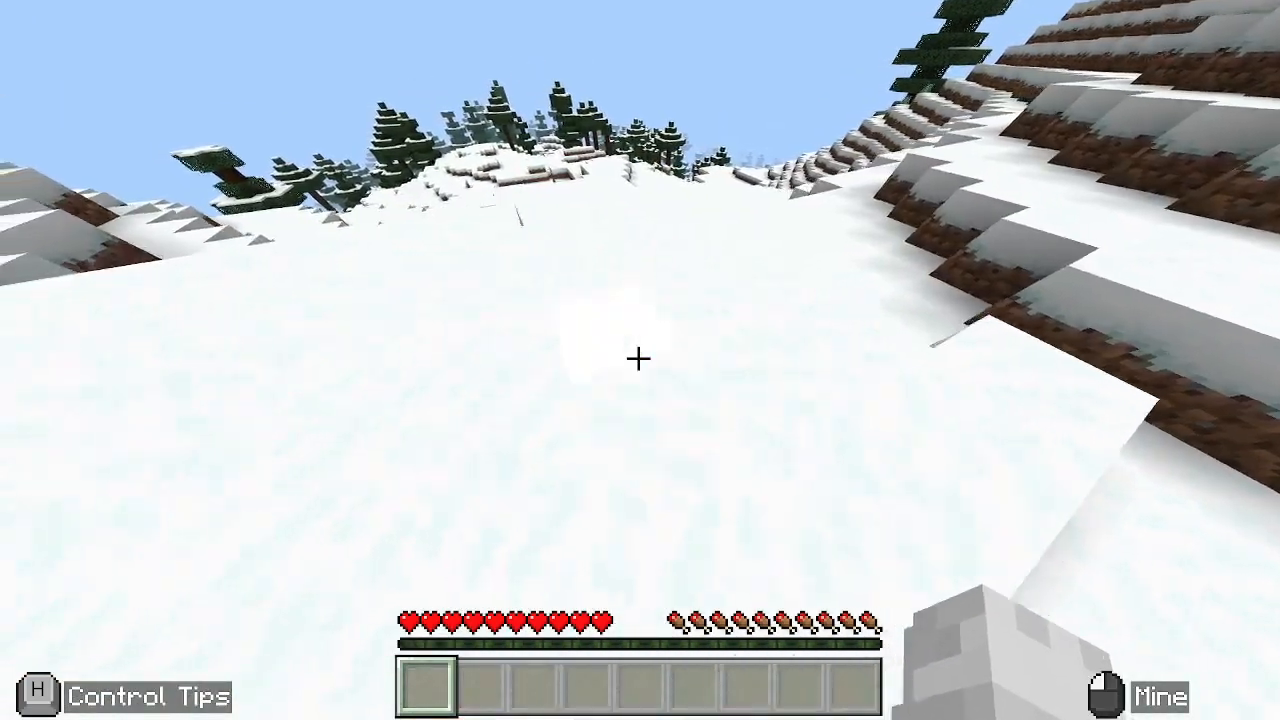
# Run /ability @s mayfly true from chat
pyautogui.press('t')
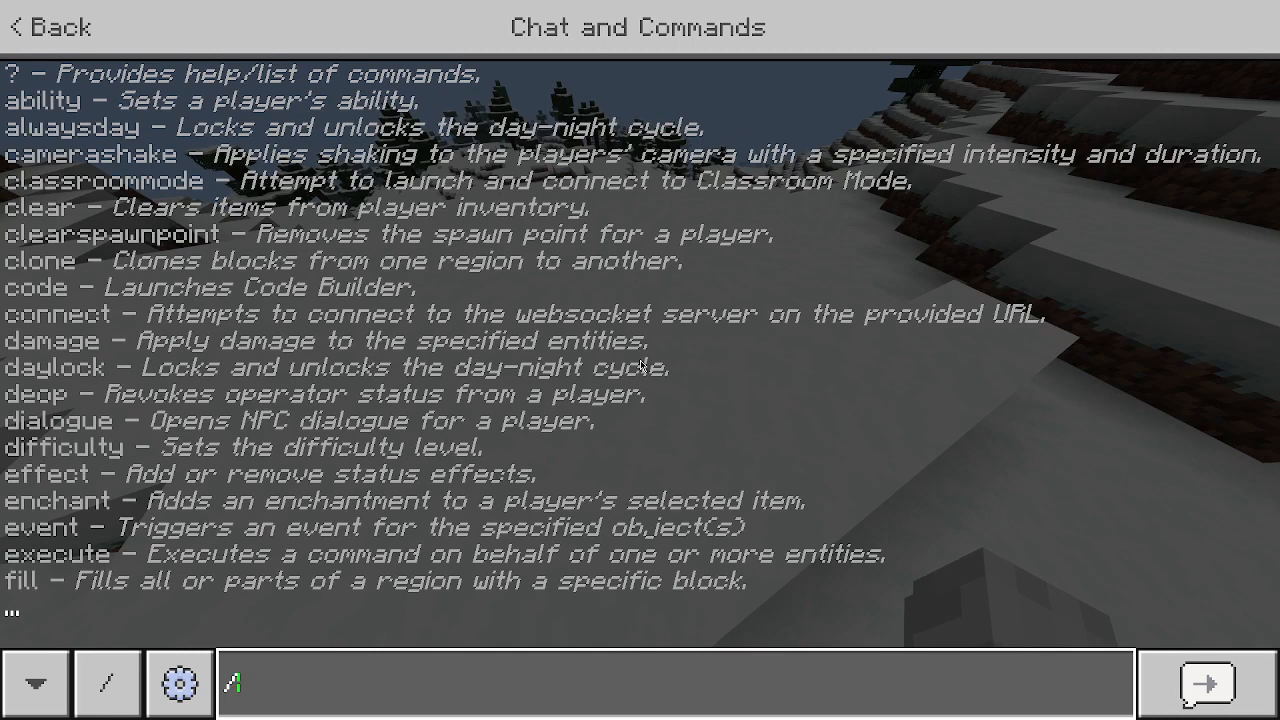
pyautogui.write('ability')
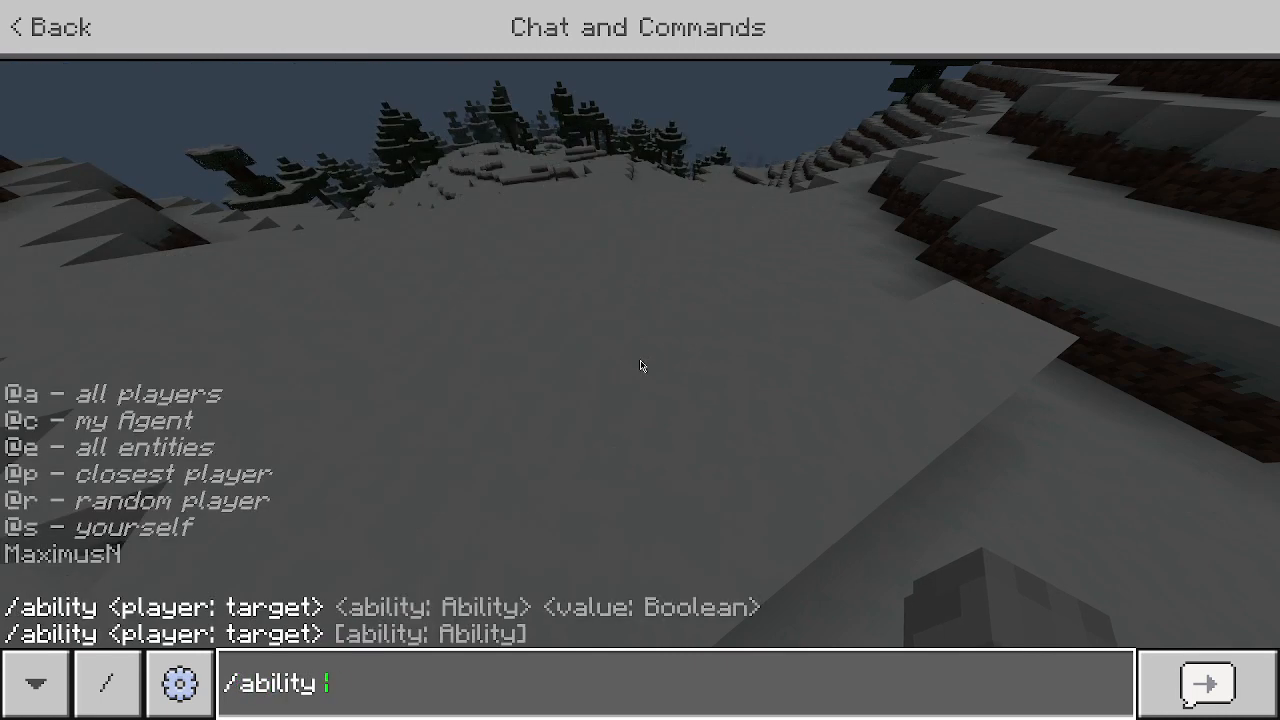
pyautogui.write('@s')
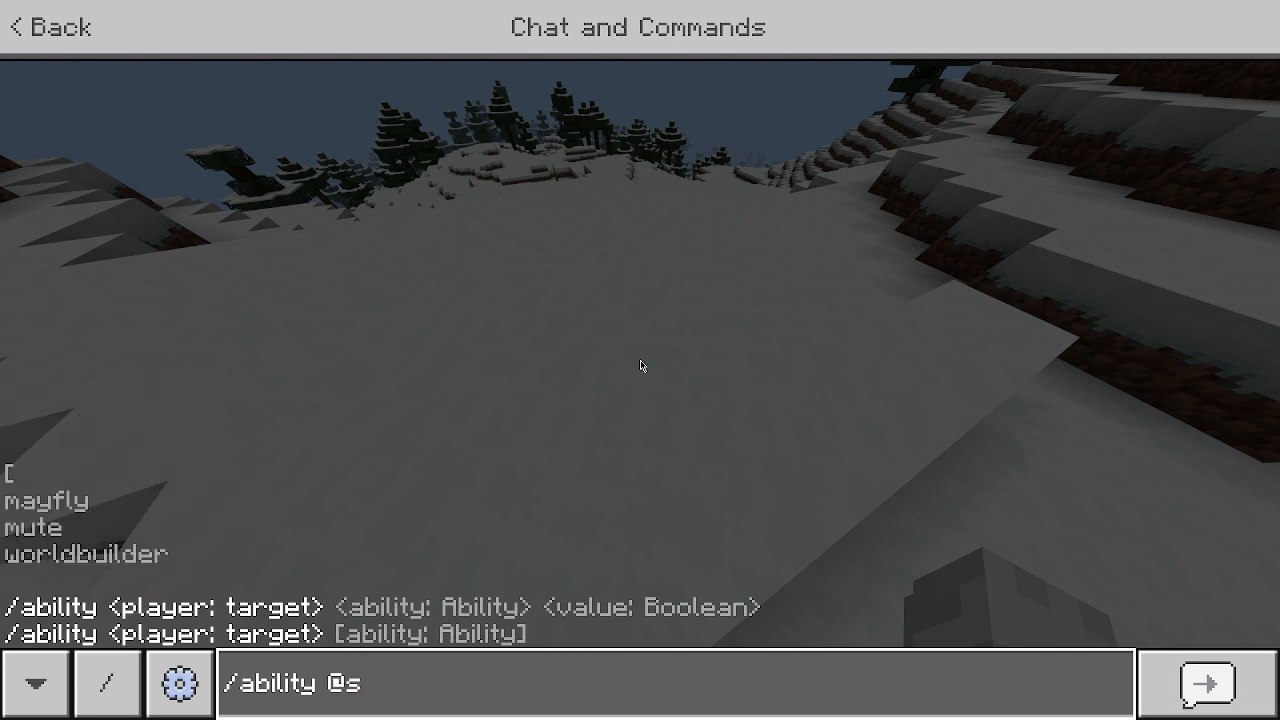
pyautogui.click(47, 500)
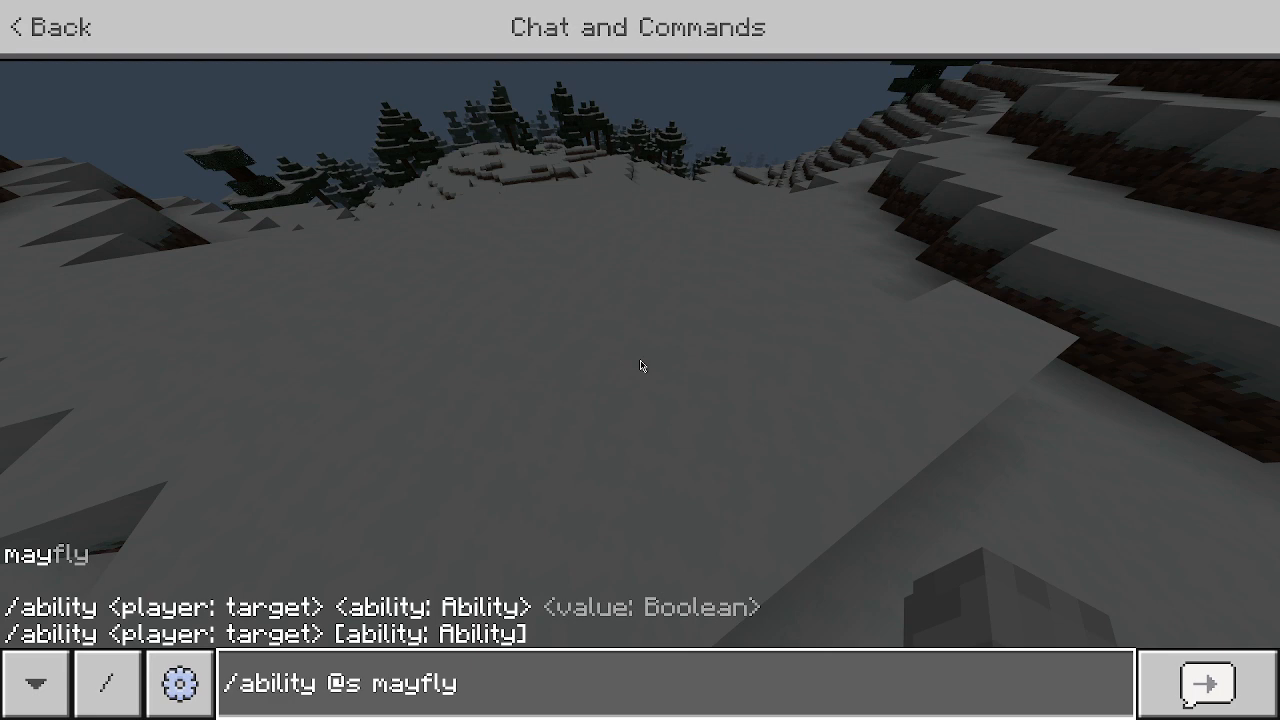
pyautogui.write('" "')
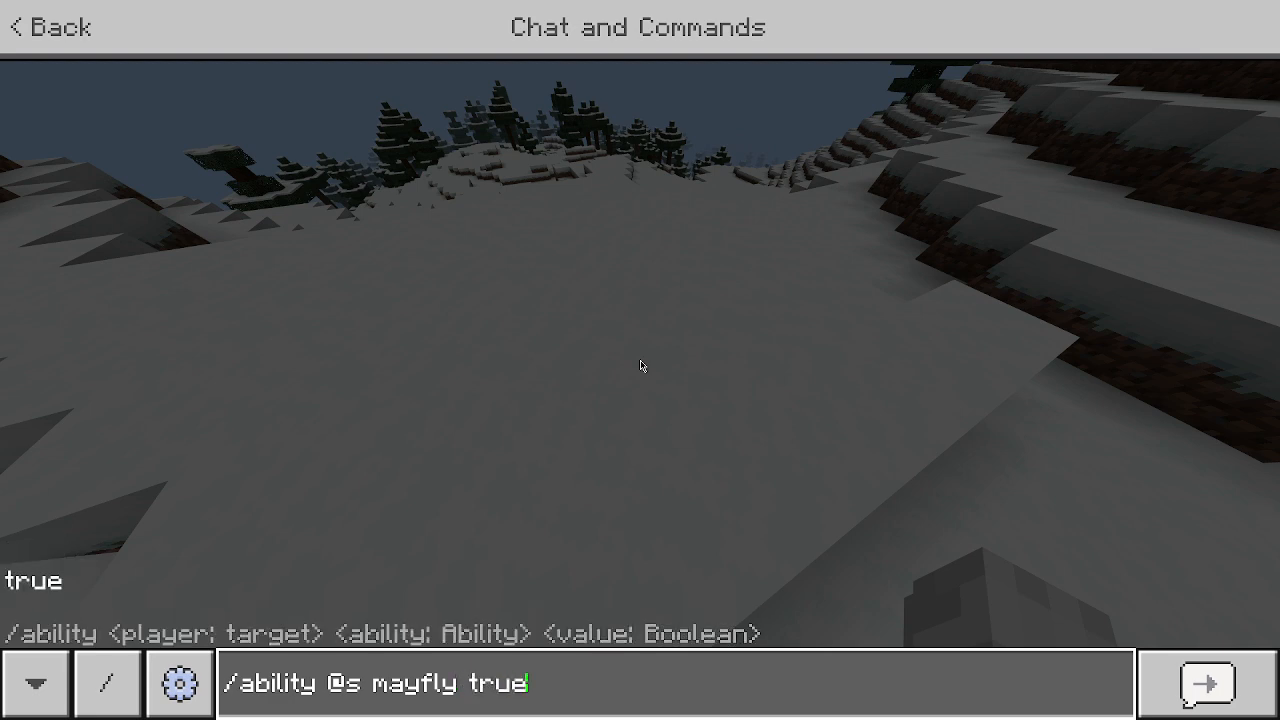
pyautogui.click(1206, 683)
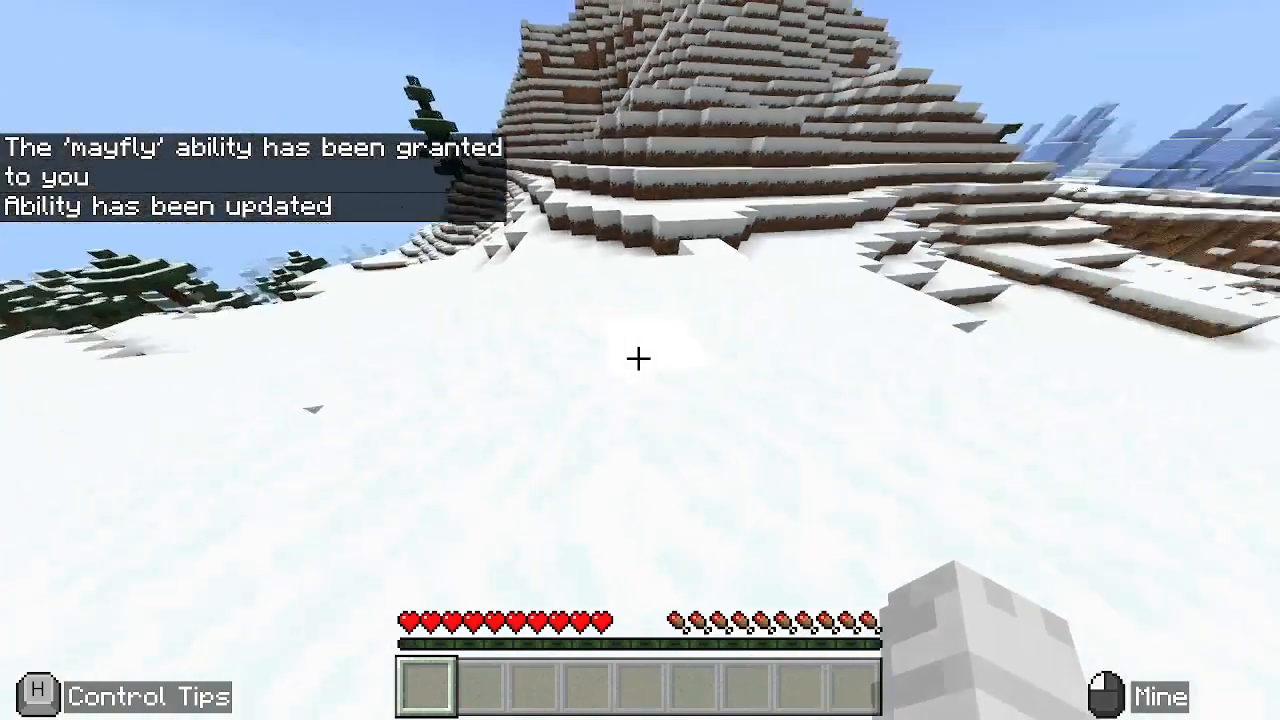
pyautogui.moveTo(640, 360)
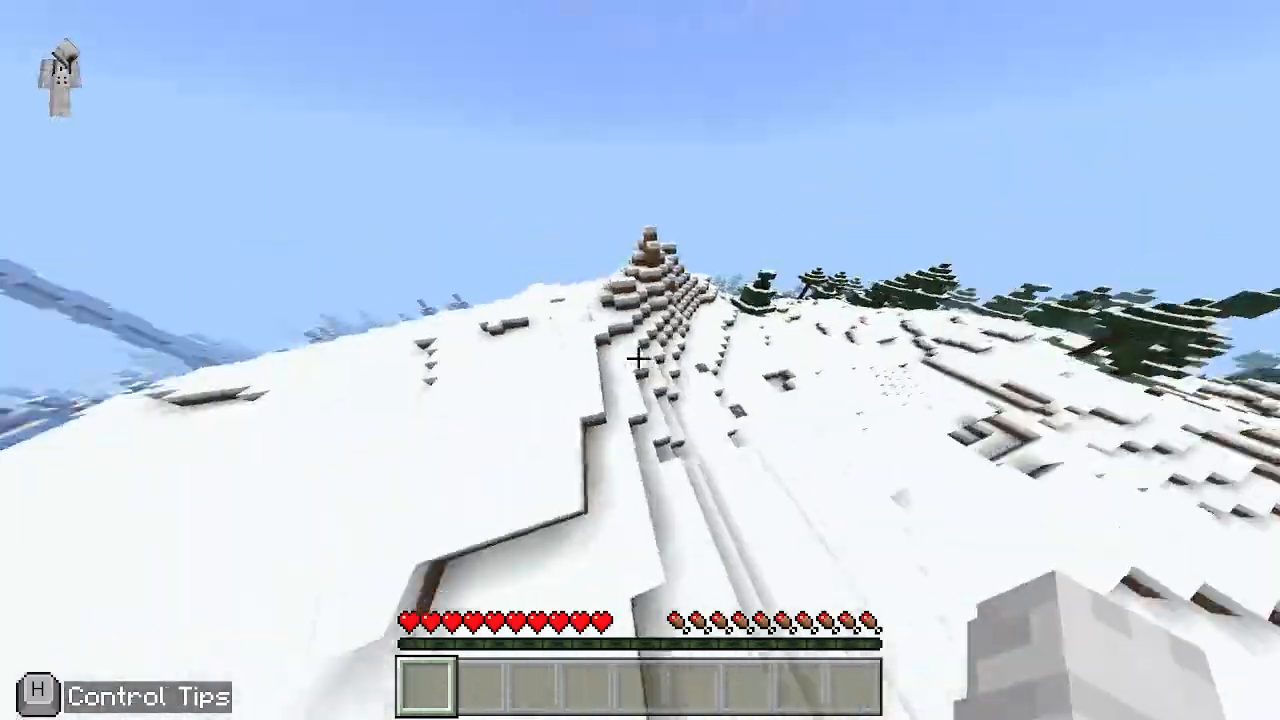
pyautogui.moveTo(640, 360)
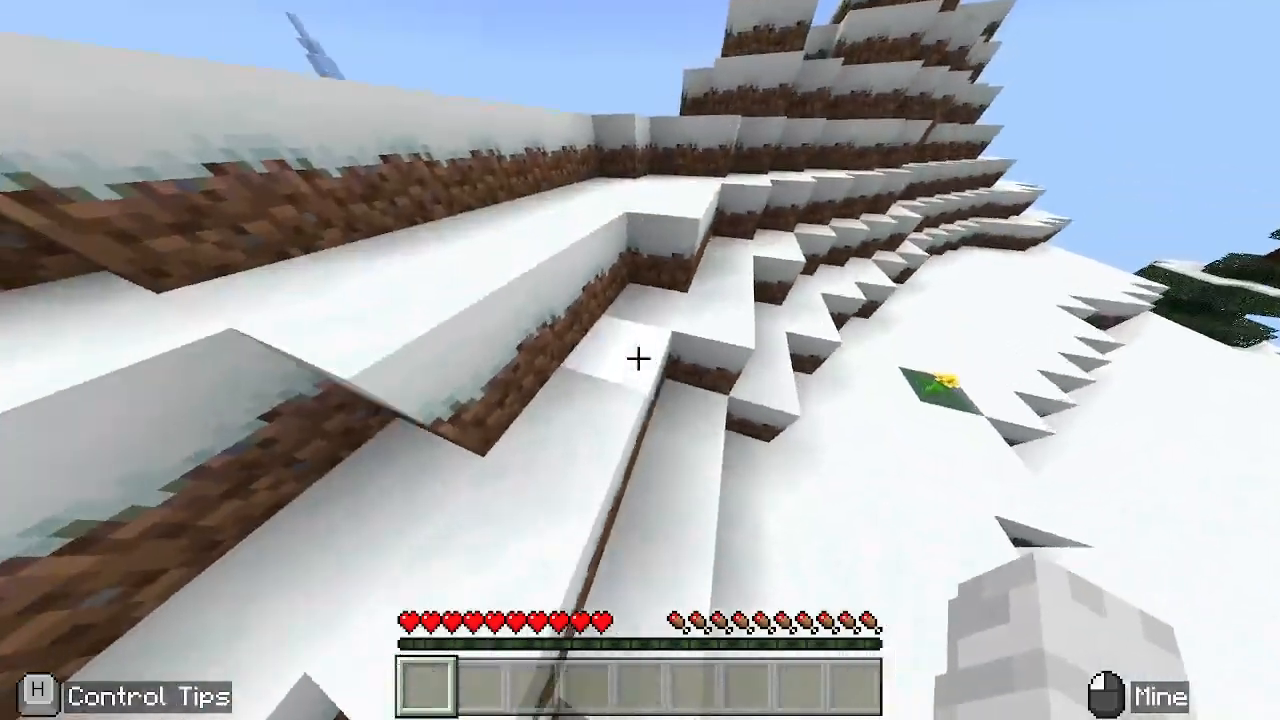
# Open the inventory and browse the empty Construction and neighbouring item categories
pyautogui.press('e')
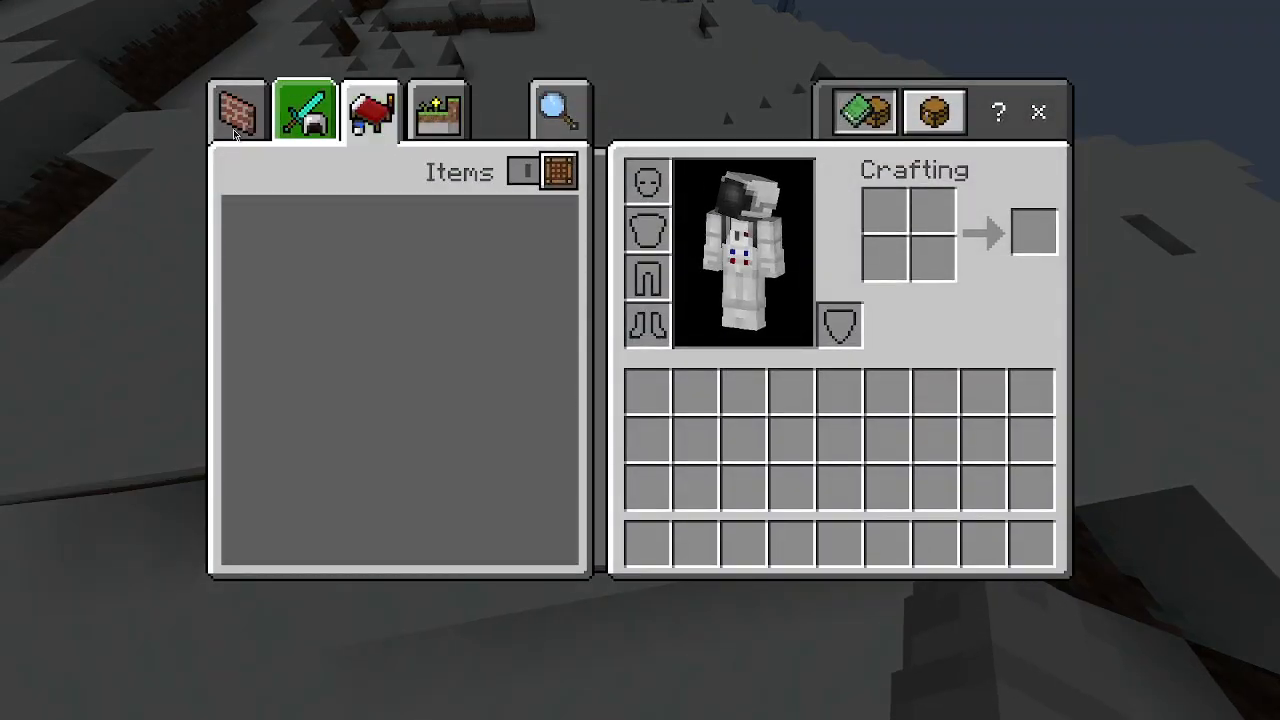
pyautogui.click(236, 110)
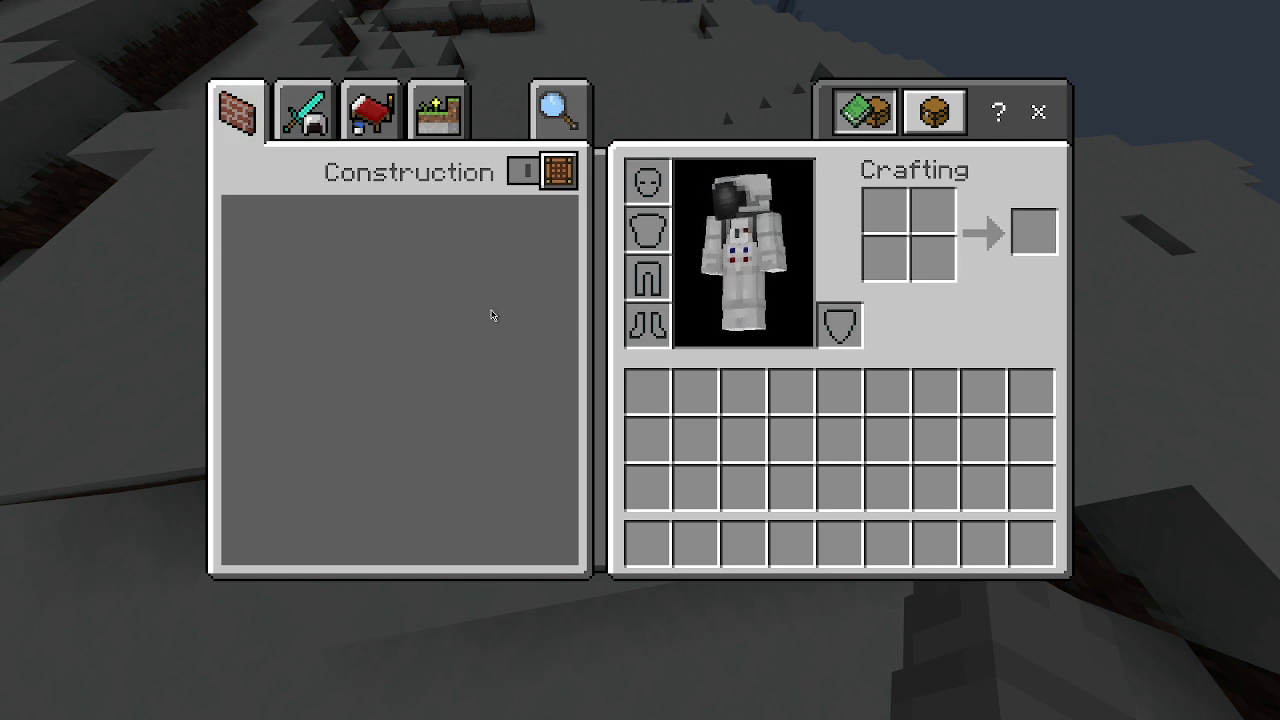
pyautogui.click(437, 110)
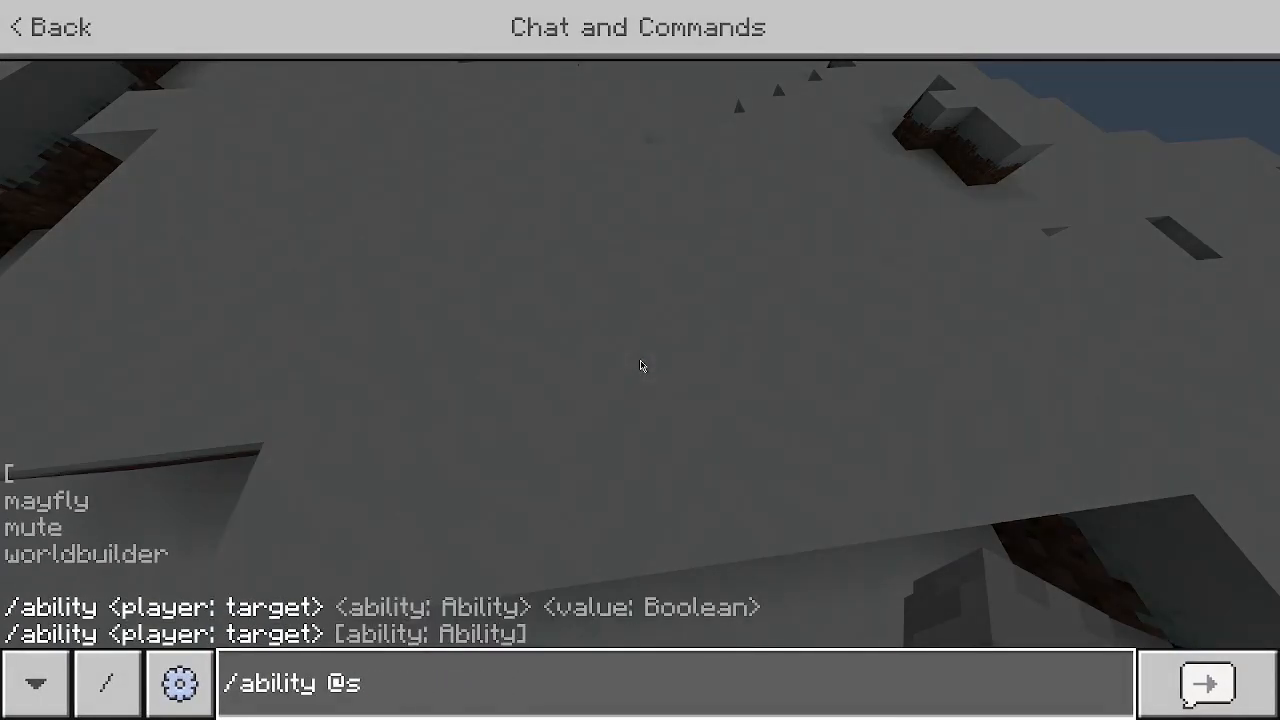
# Complete and send /ability @s worldbuilder true
pyautogui.write('worldbuilder')
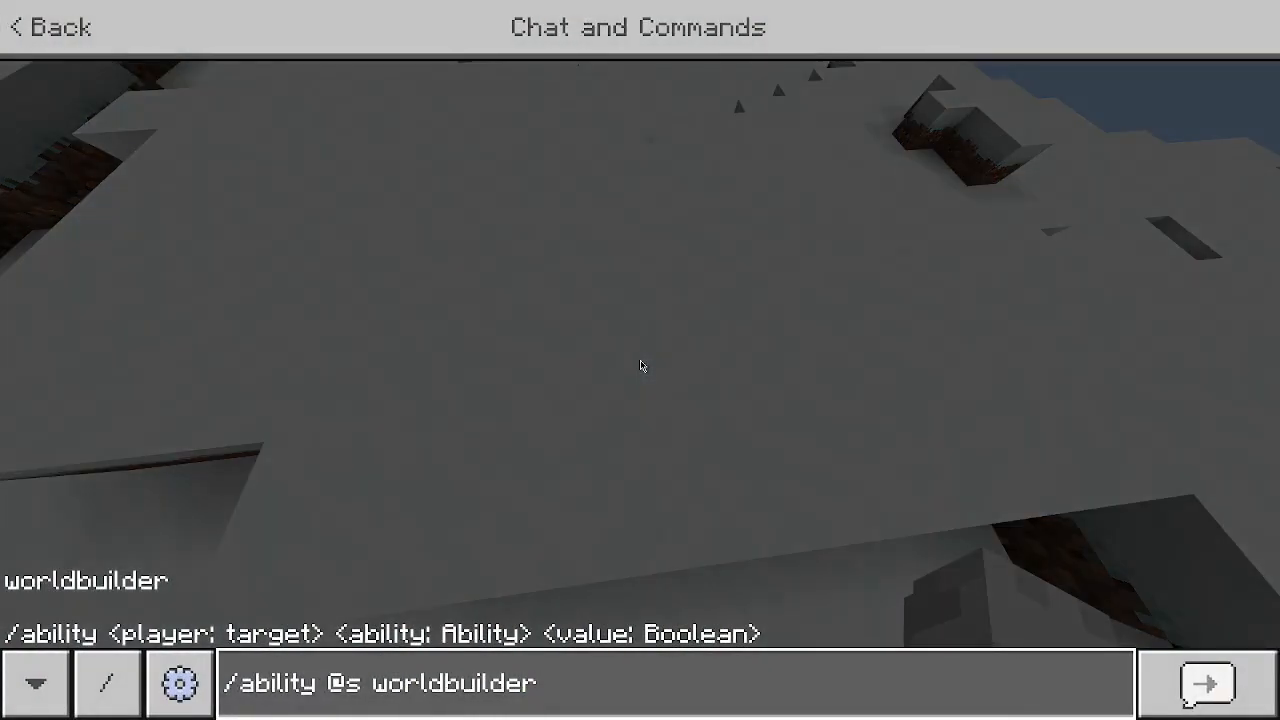
pyautogui.write('true')
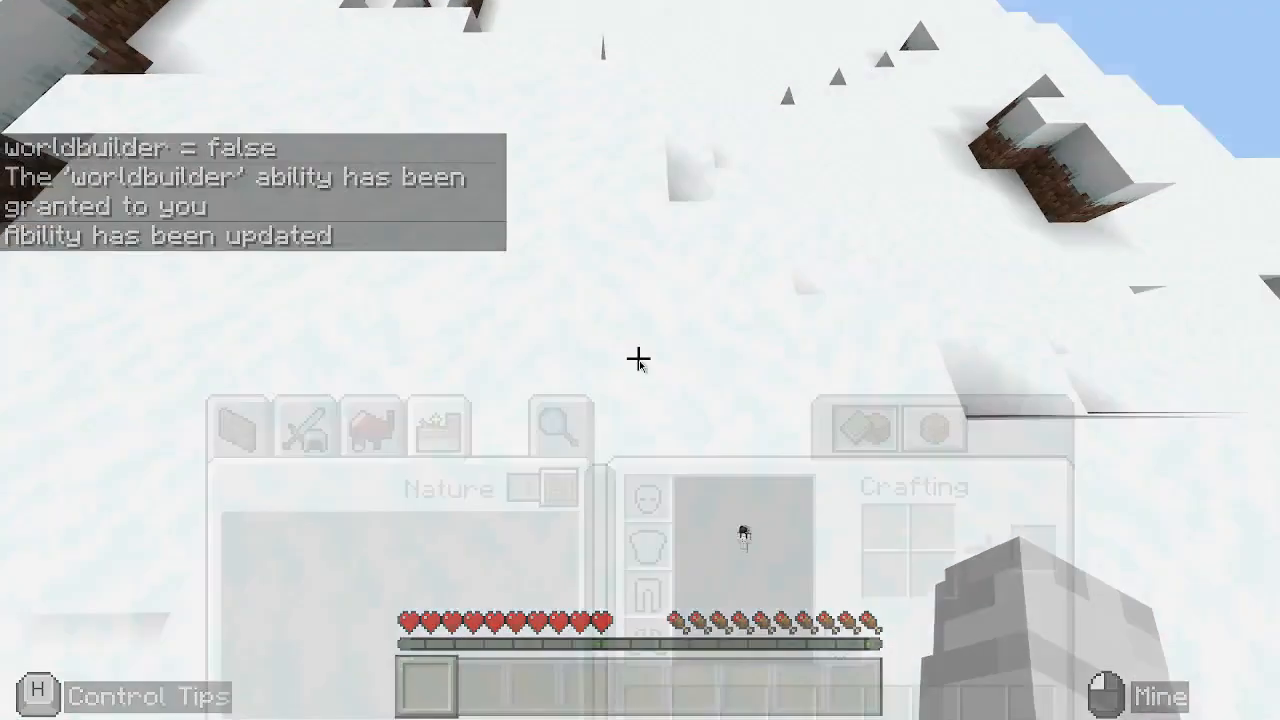
pyautogui.click(237, 110)
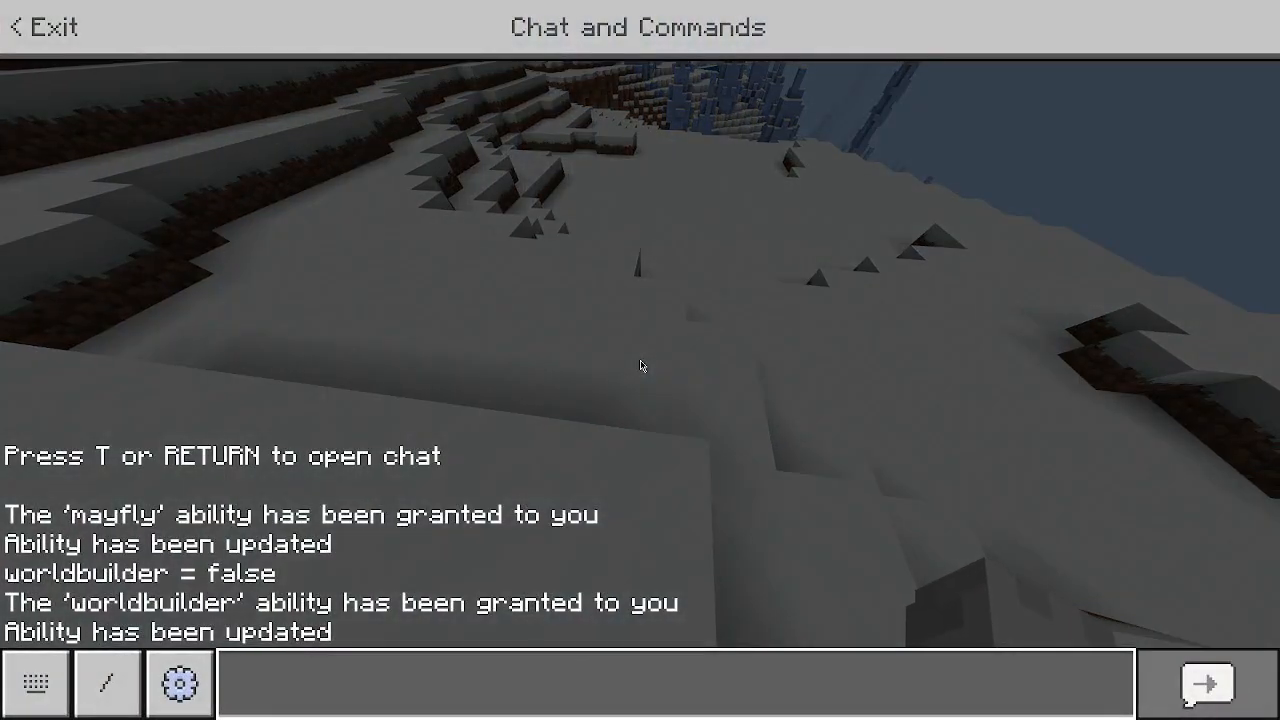
# Run /ability MaximusN mute true in chat
pyautogui.write('/ability')
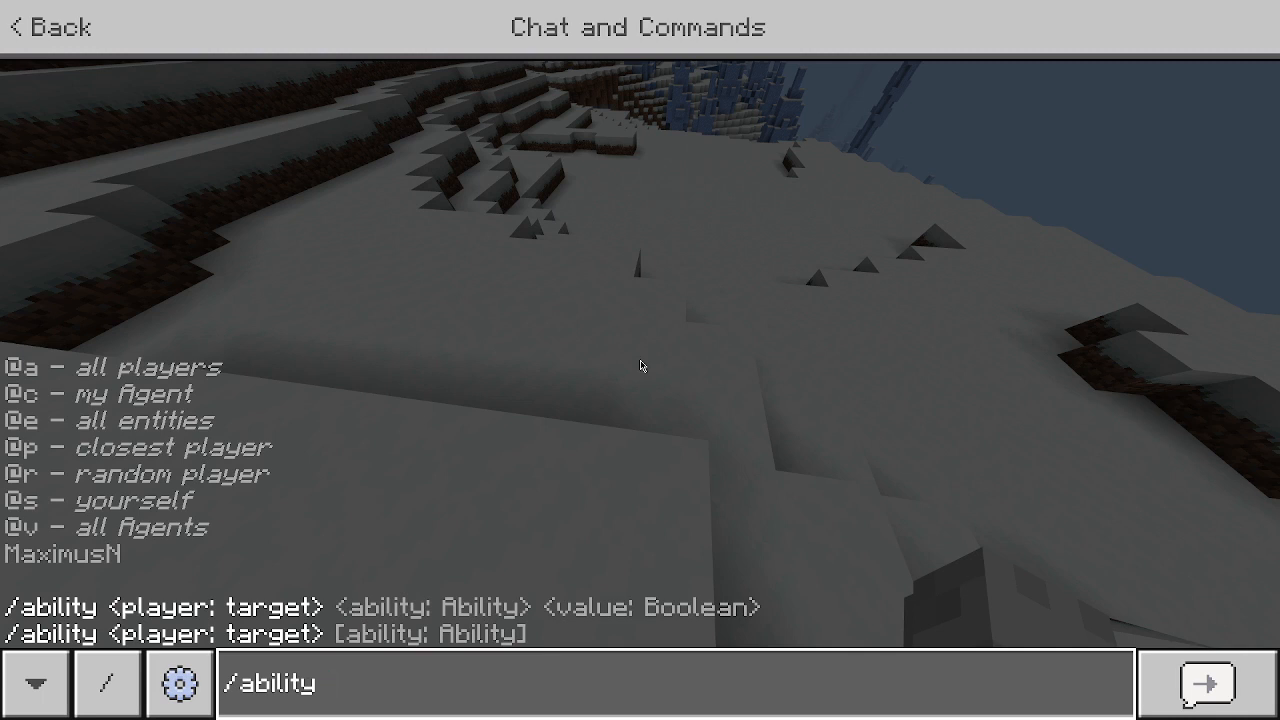
pyautogui.write('MaximusN')
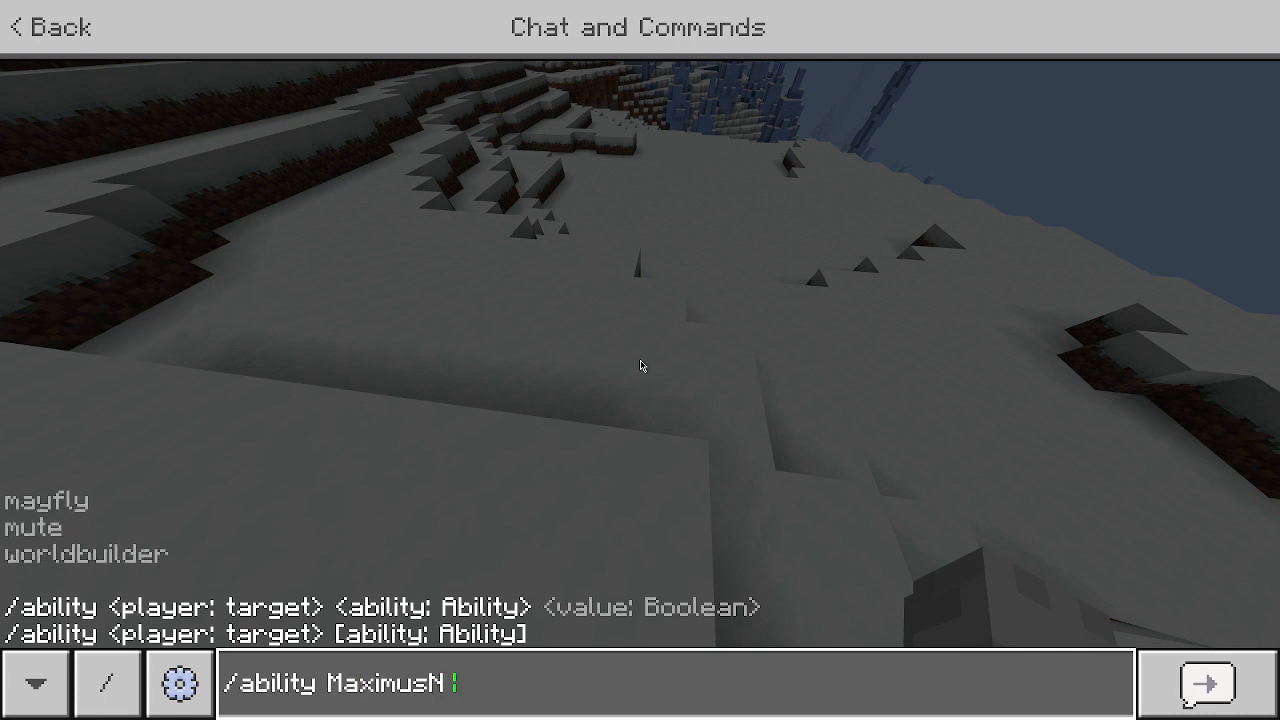
pyautogui.write('mute true')
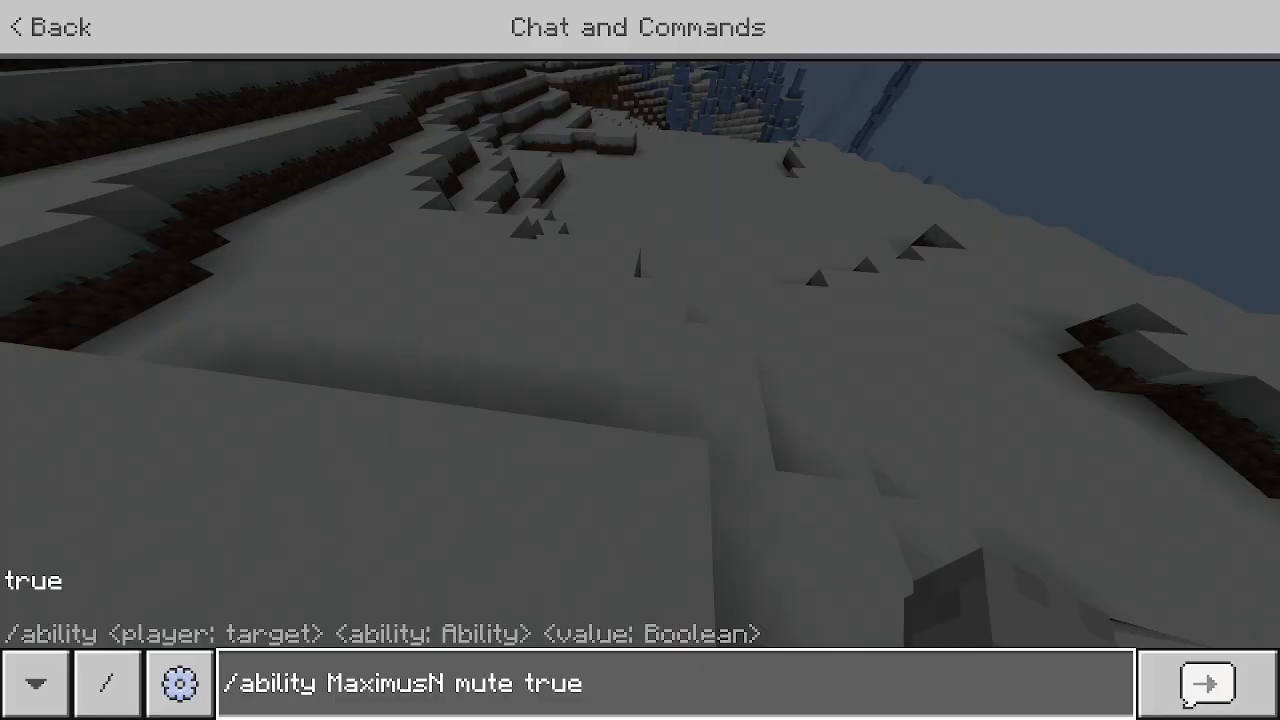
pyautogui.click(1205, 683)
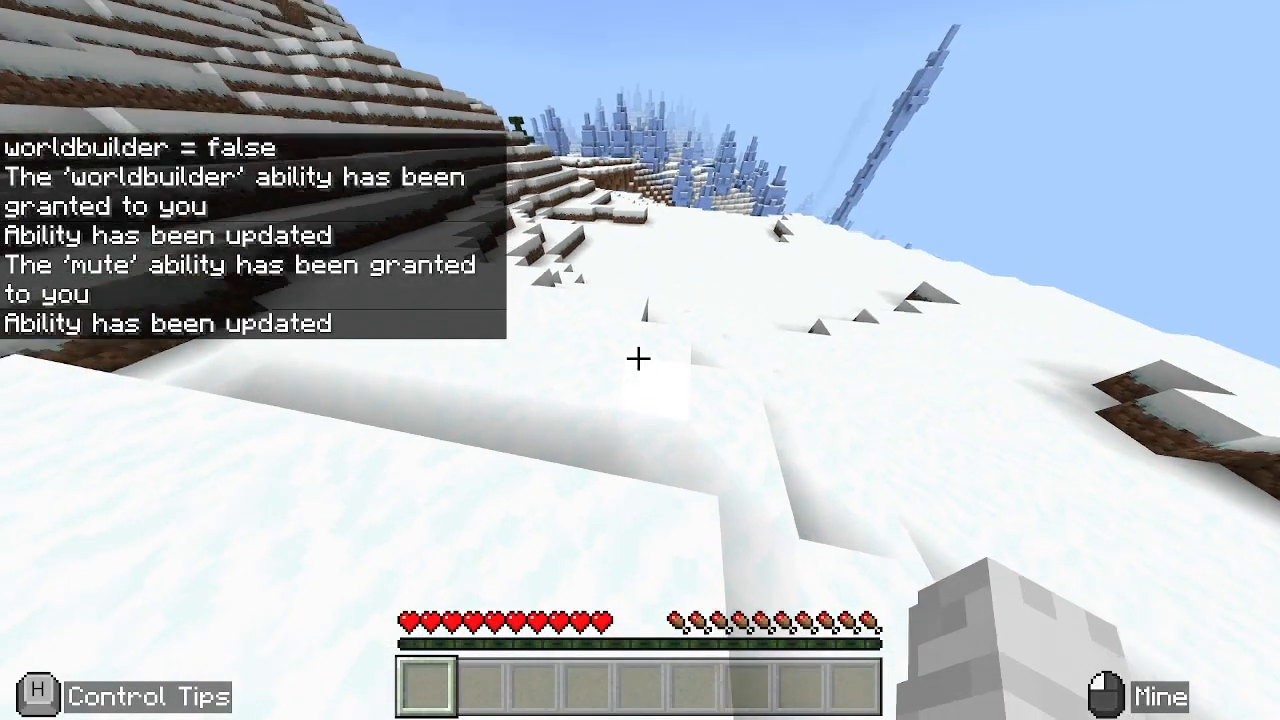
# Open chat and type 'H' to test messaging while muted
pyautogui.press('t')
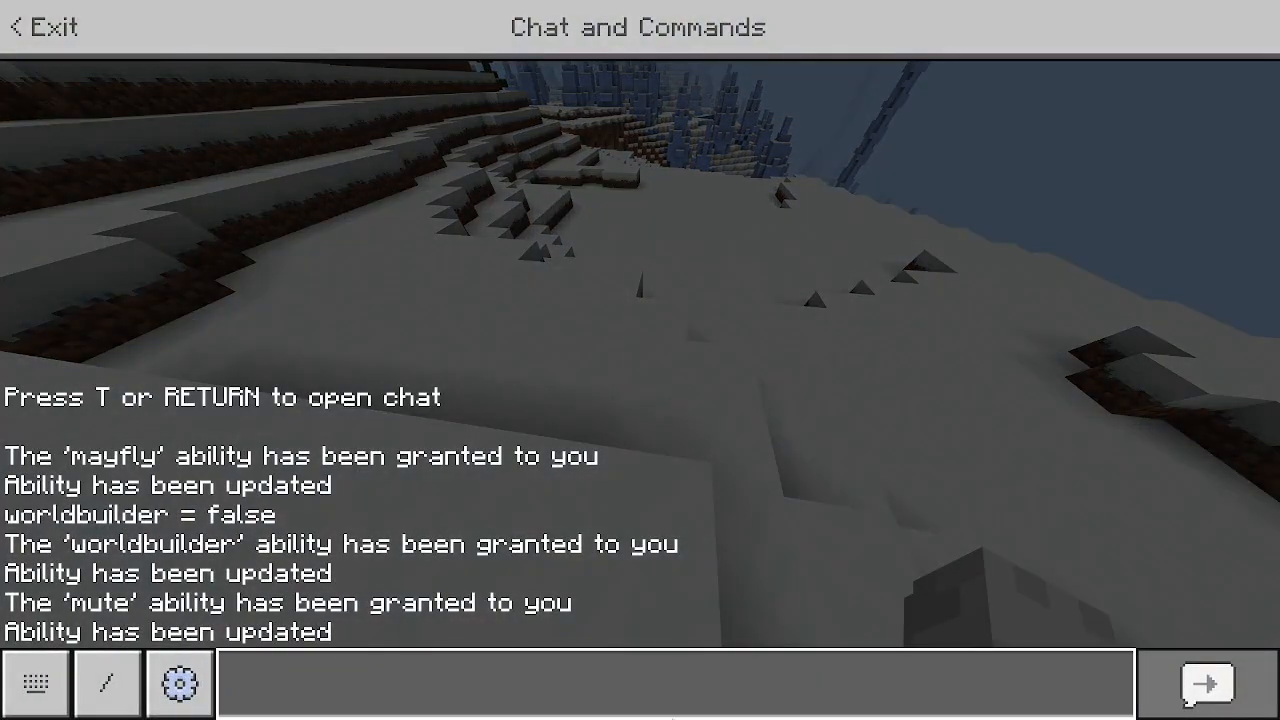
pyautogui.write('H')
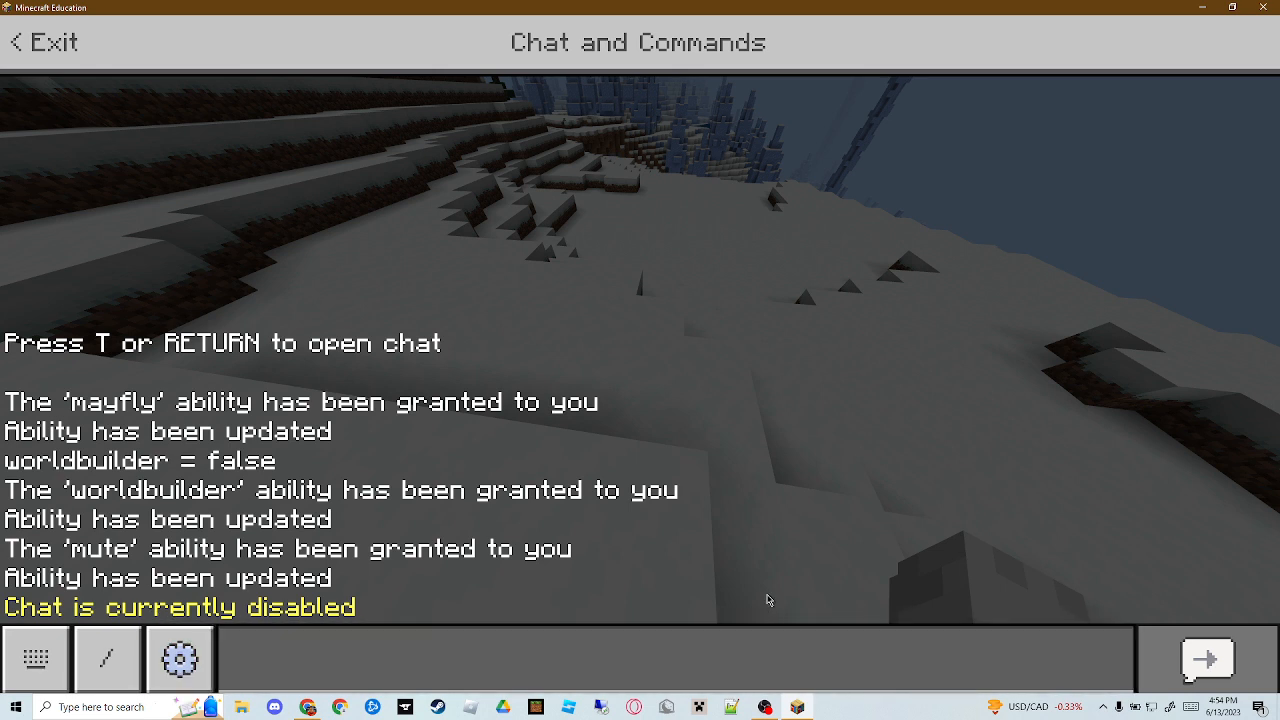
pyautogui.moveTo(756, 581)
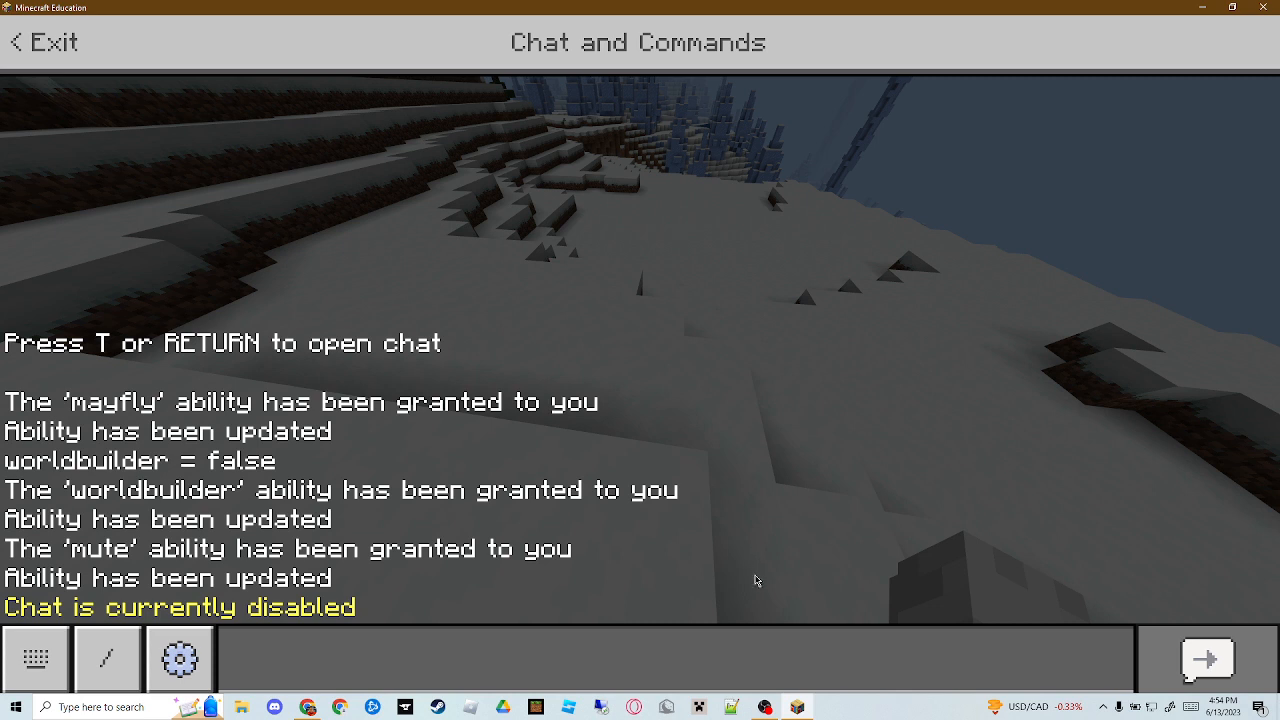